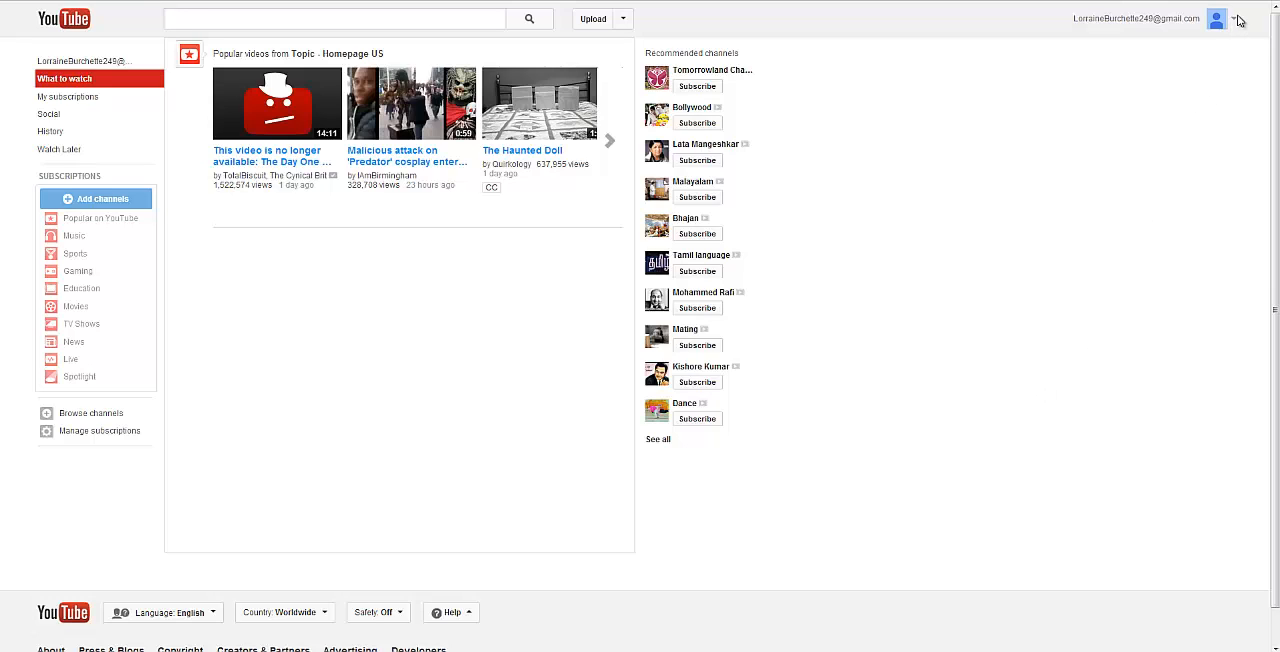
mouse_move(1086, 70)
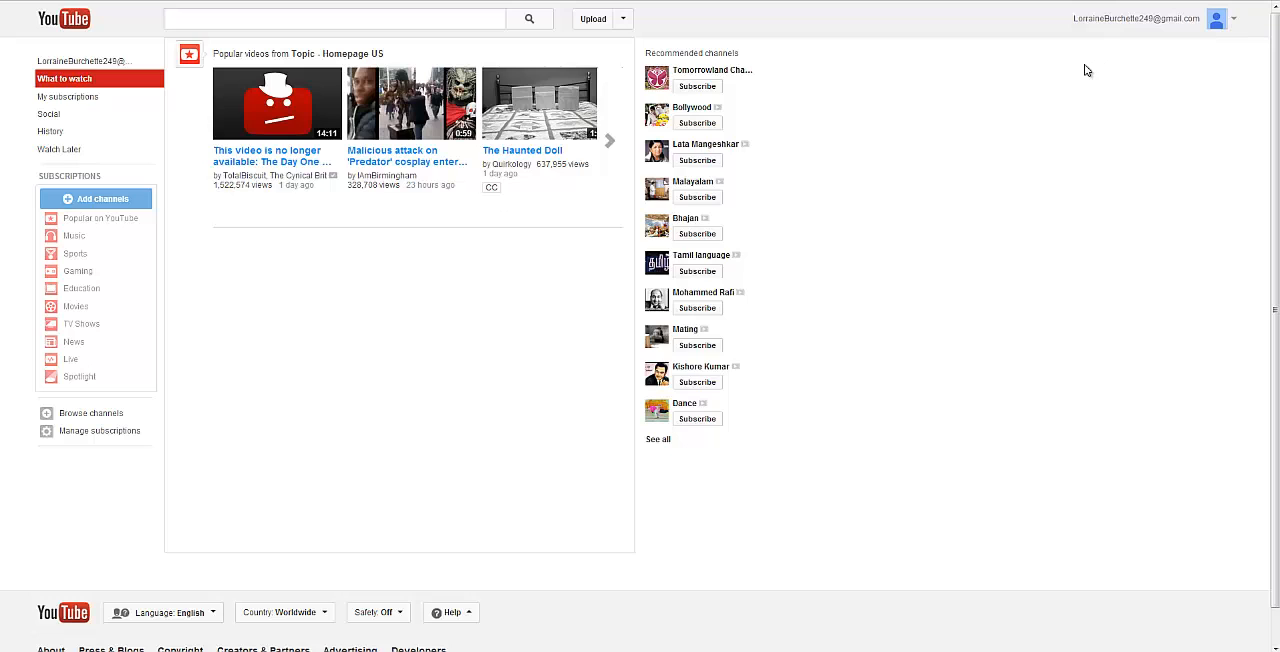
Go to the signed-in account's settings from the avatar menu at top right.
left_click(1221, 20)
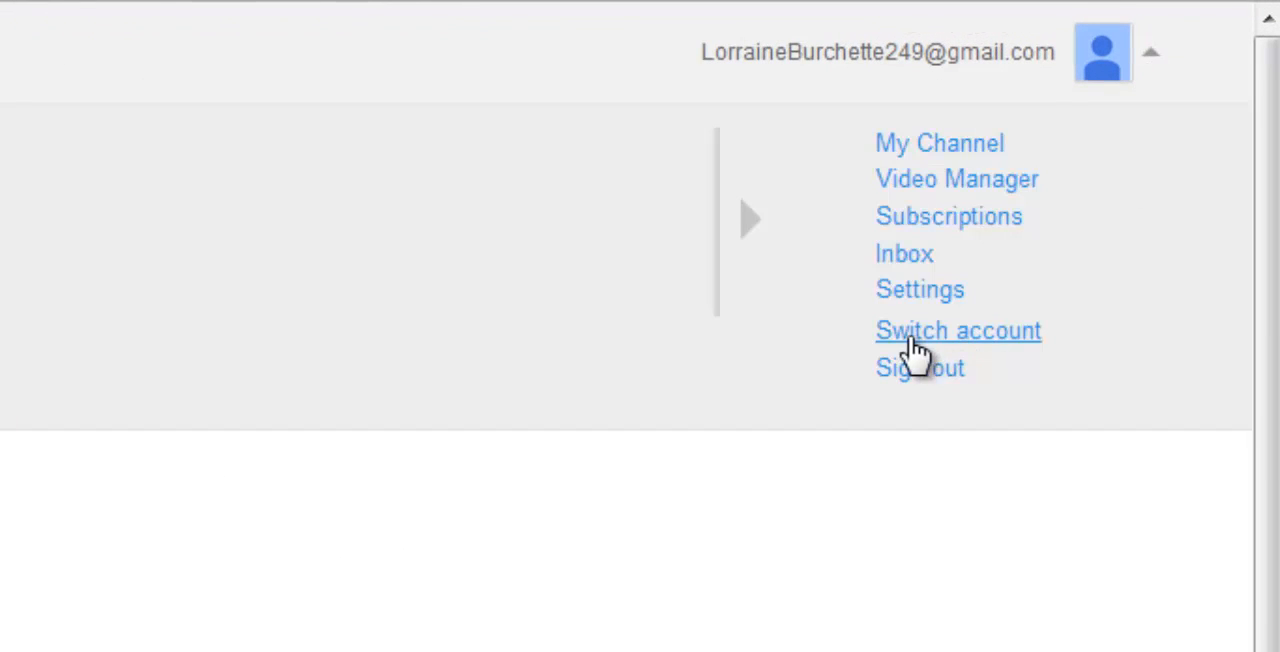
left_click(919, 289)
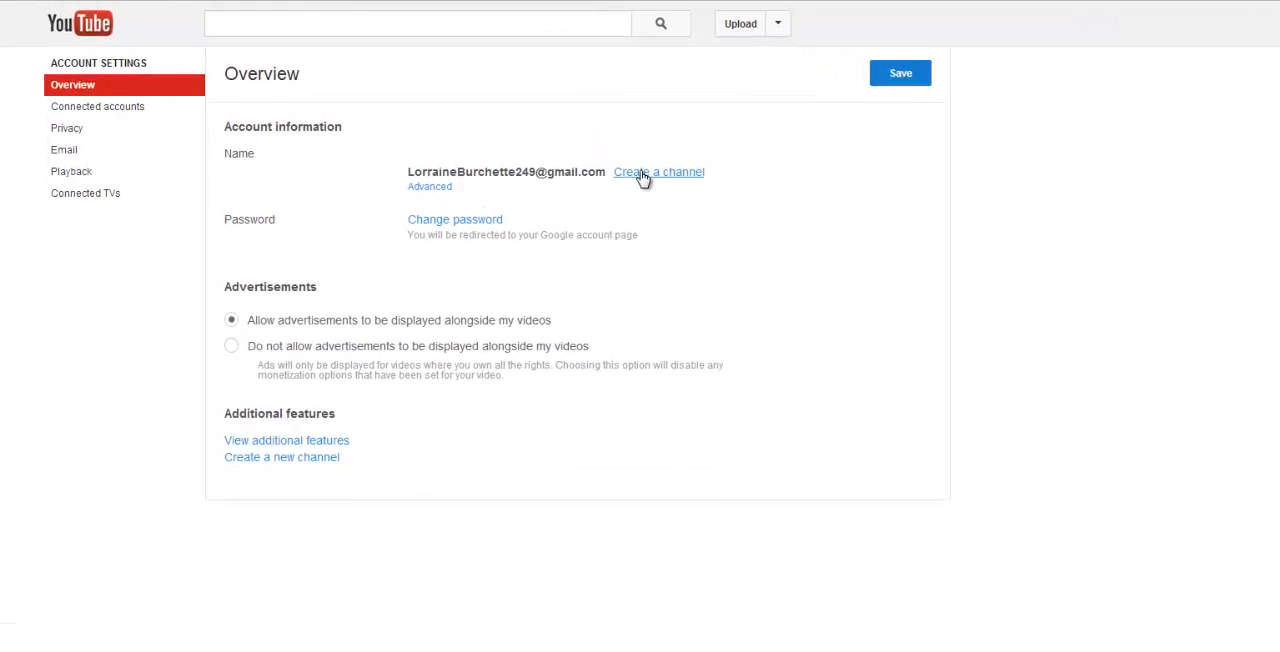
Start creating a channel for this account using a business name.
left_click(658, 171)
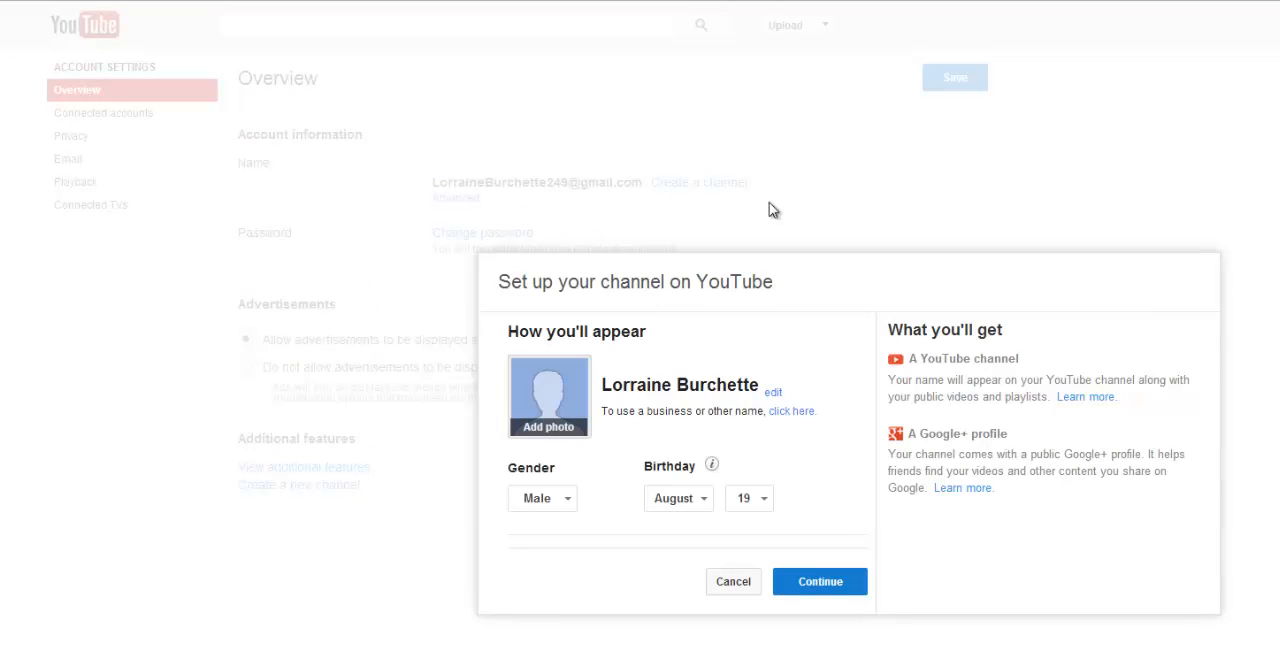
mouse_move(802, 436)
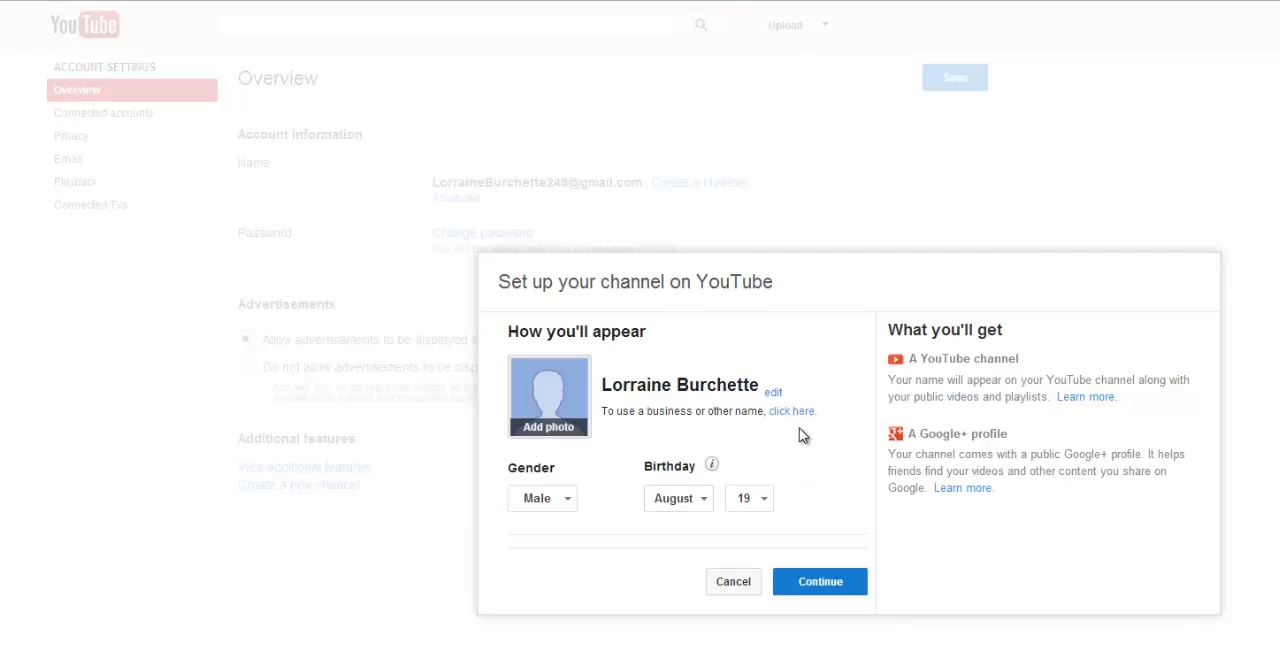
mouse_move(735, 392)
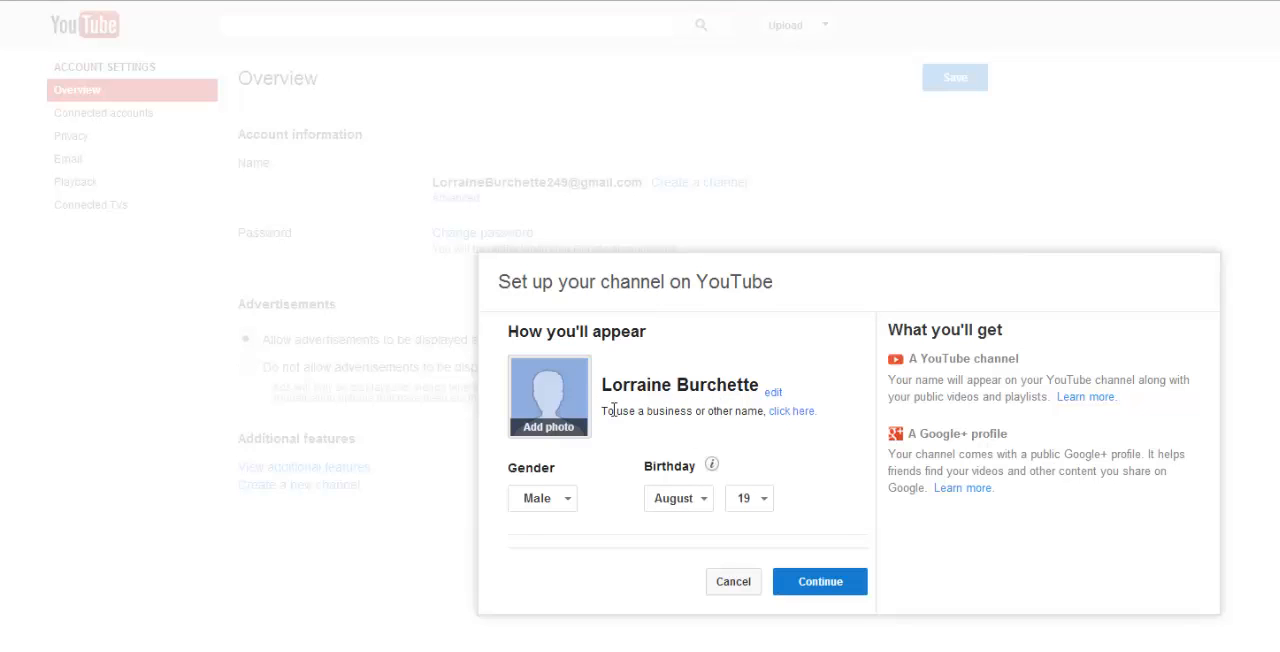
mouse_move(706, 430)
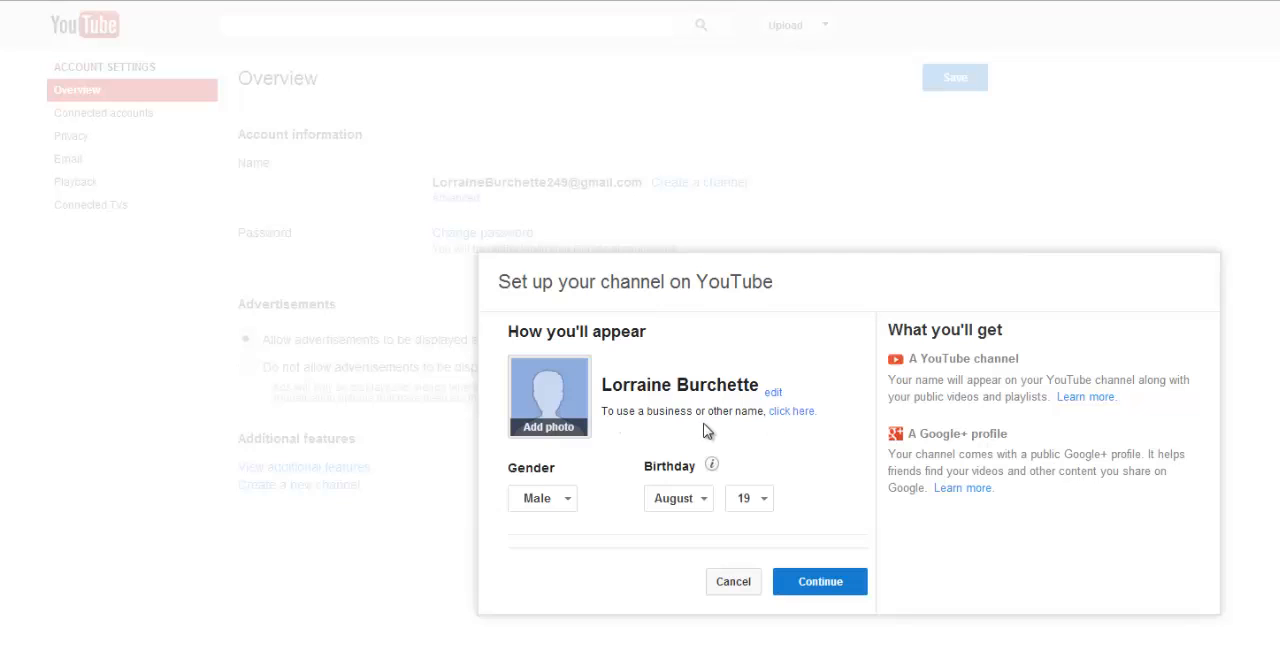
mouse_move(791, 415)
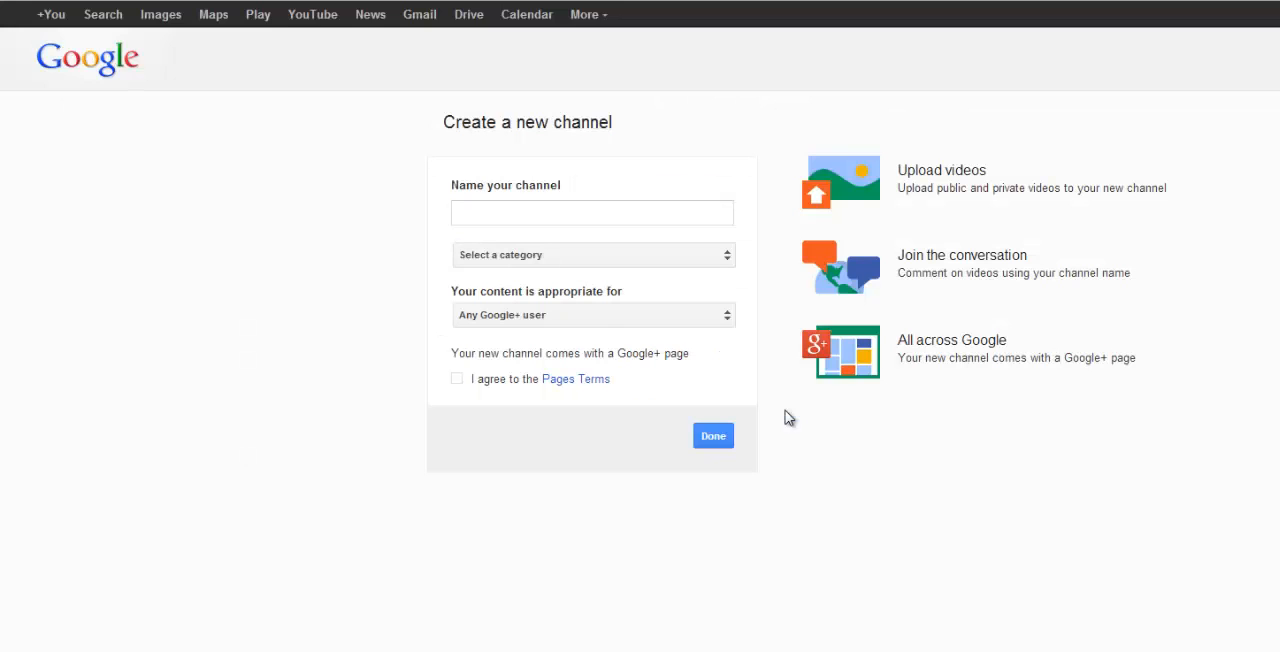
Enter 'Accident Attorney Norhridge' as the channel name.
left_click(591, 212)
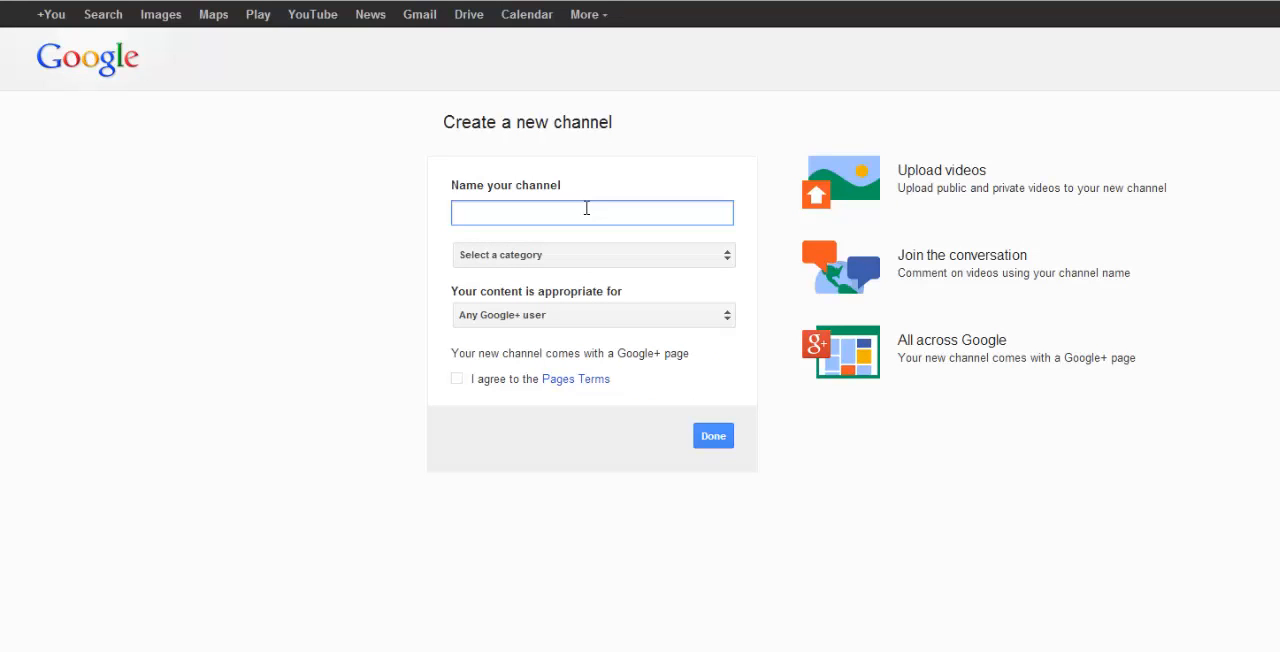
left_click(591, 212)
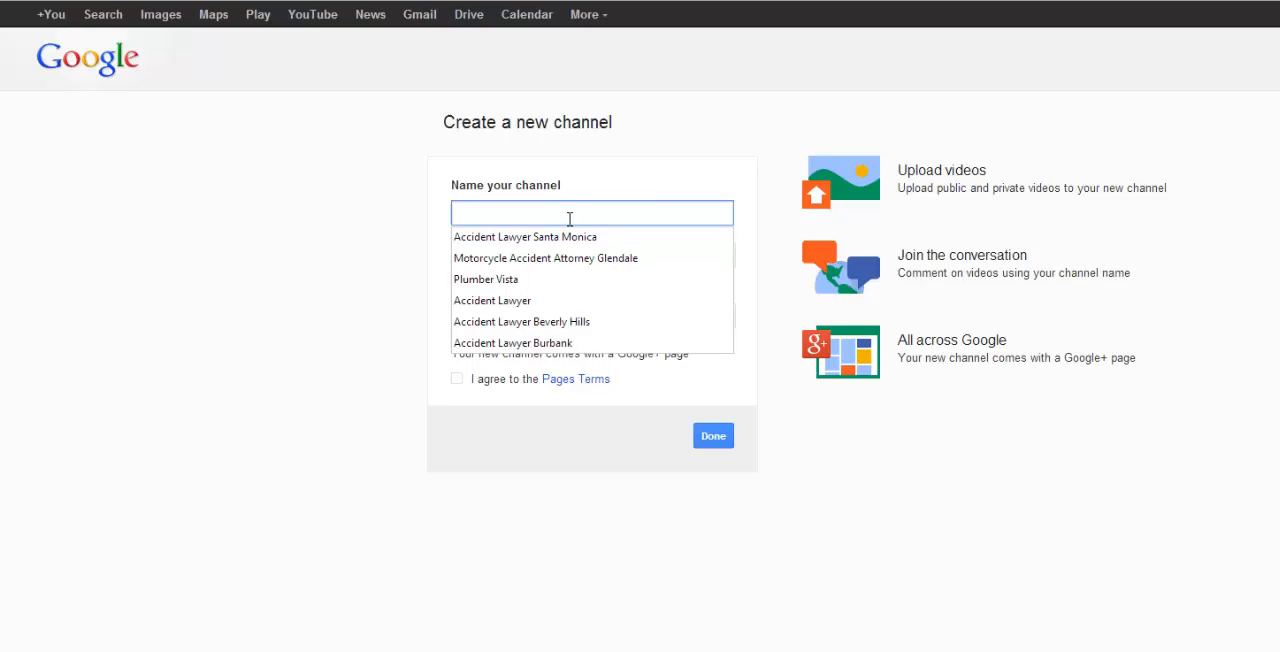
type("Accident Attorney Noht")
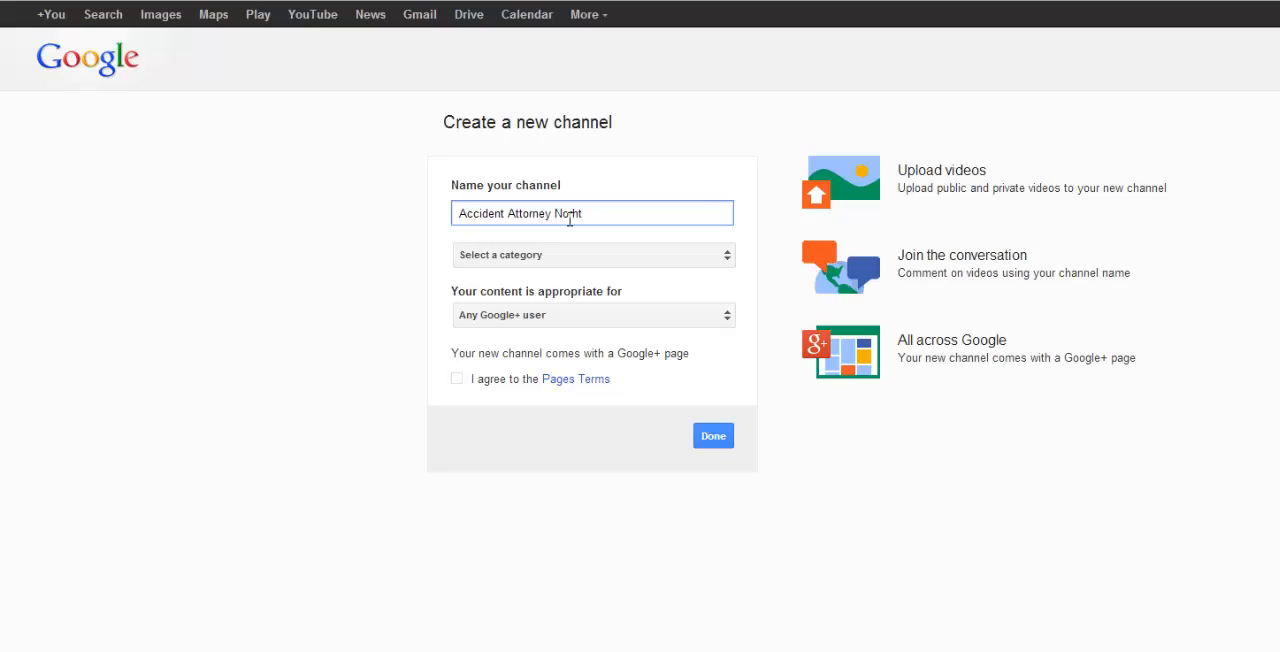
type("ridge")
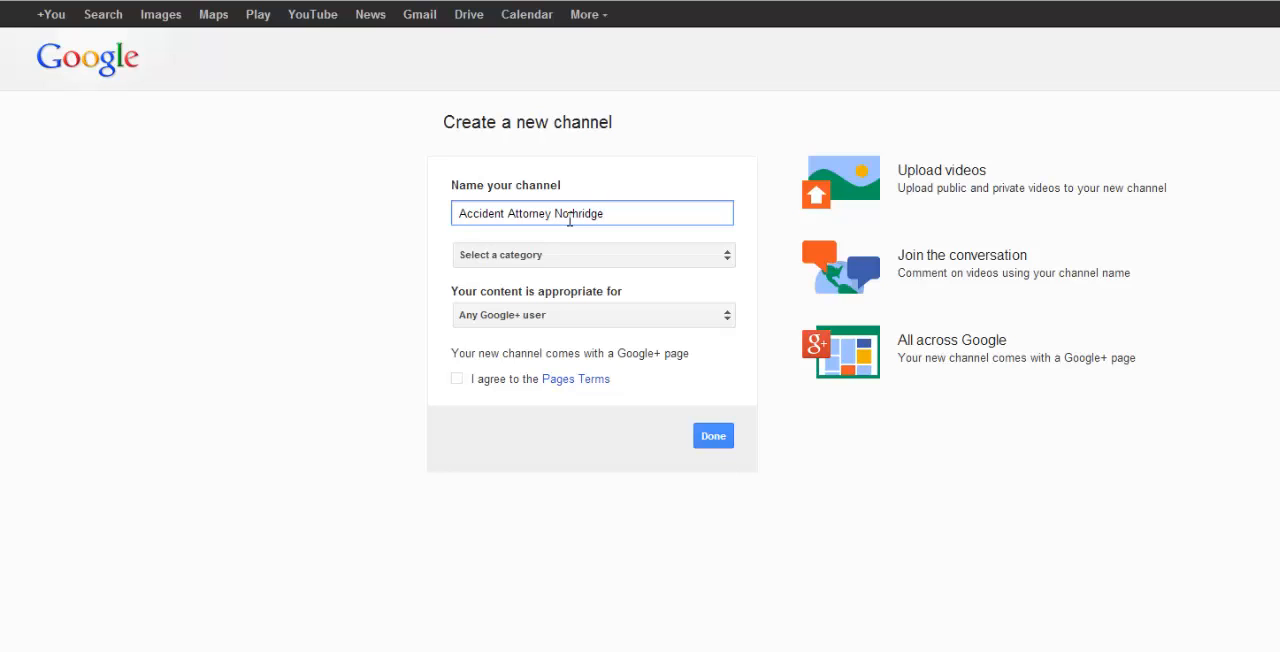
Set category to Company, Institution or Organization, audience Any Google+ user, accept Pages Terms, submit.
left_click(593, 255)
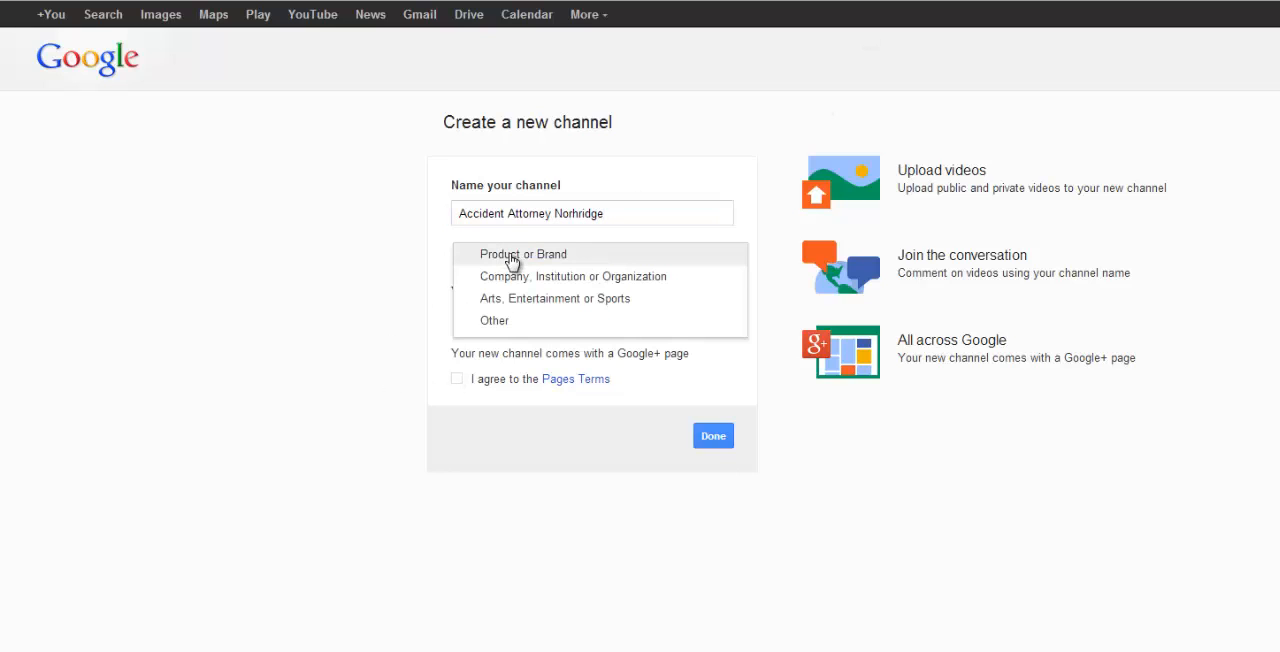
left_click(572, 276)
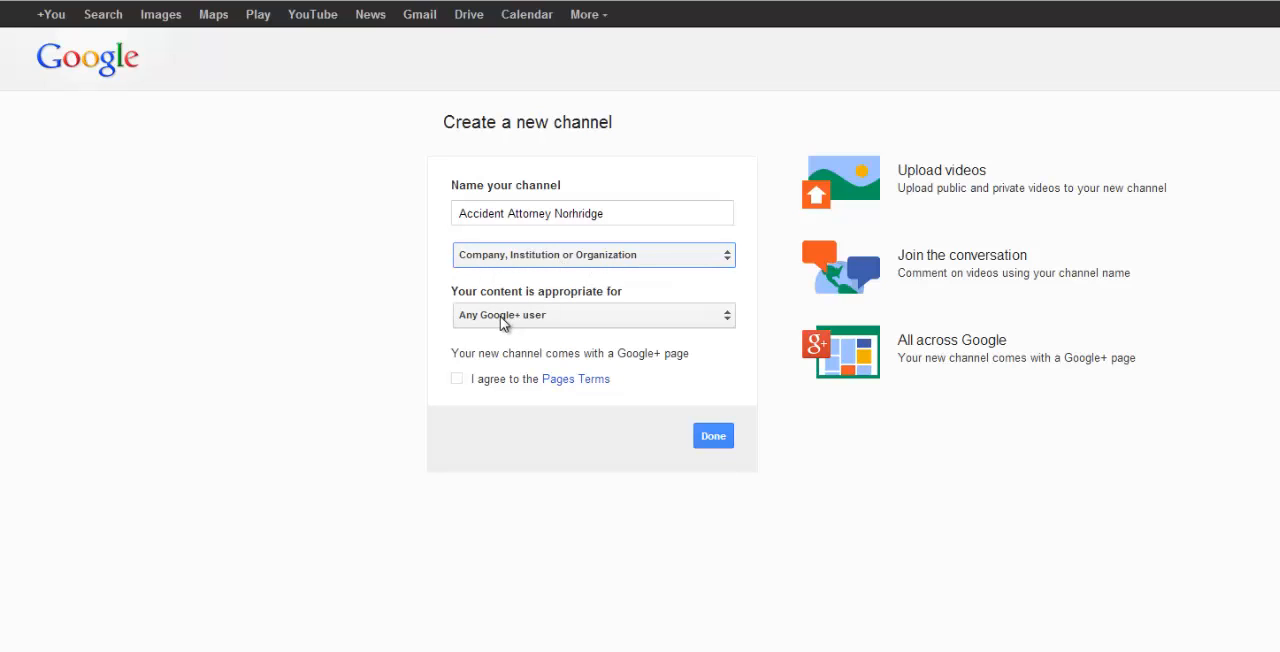
left_click(592, 315)
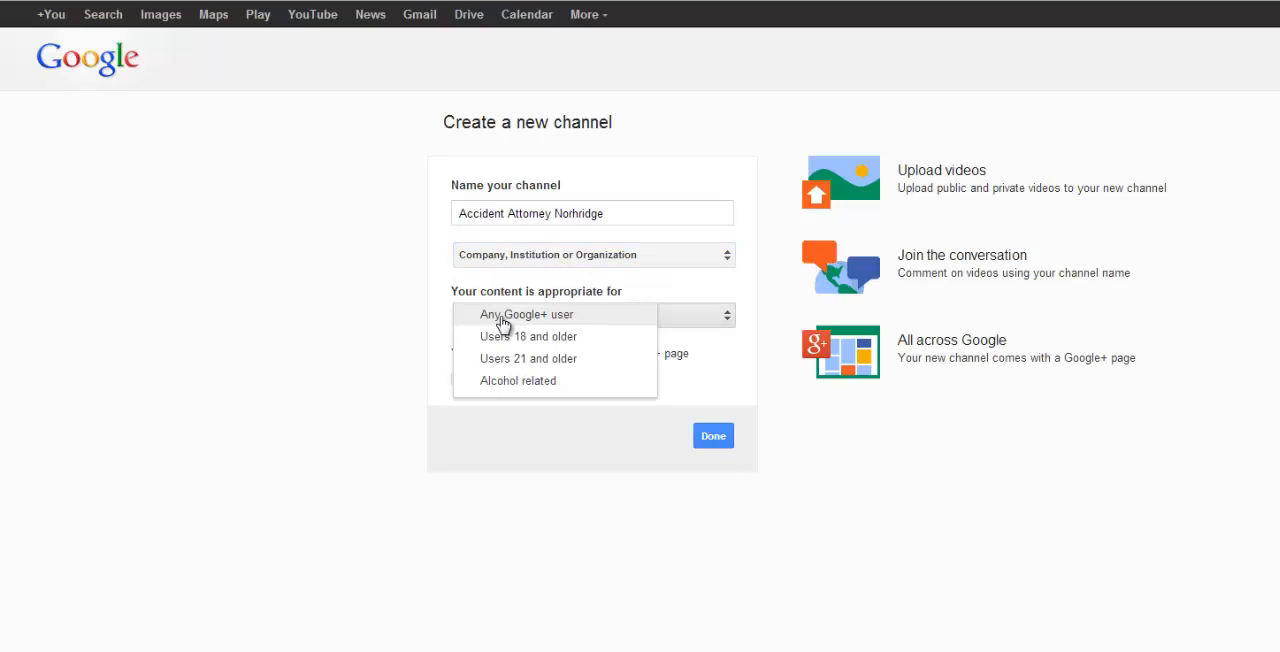
left_click(528, 314)
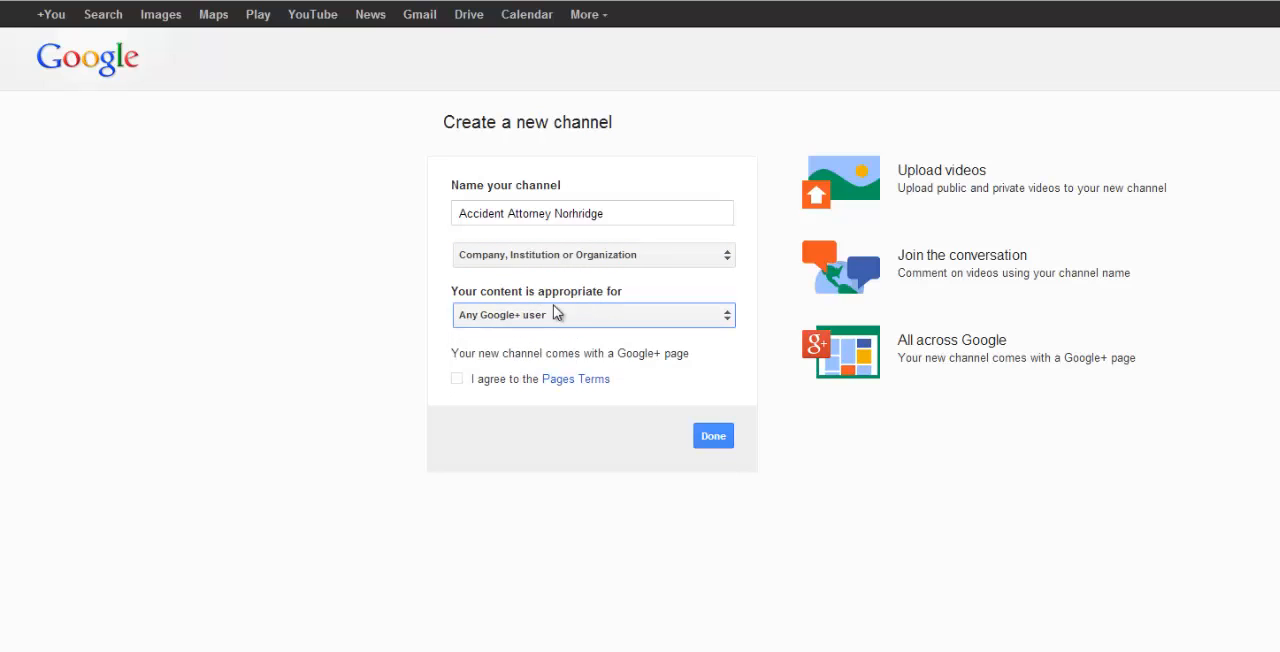
left_click(457, 378)
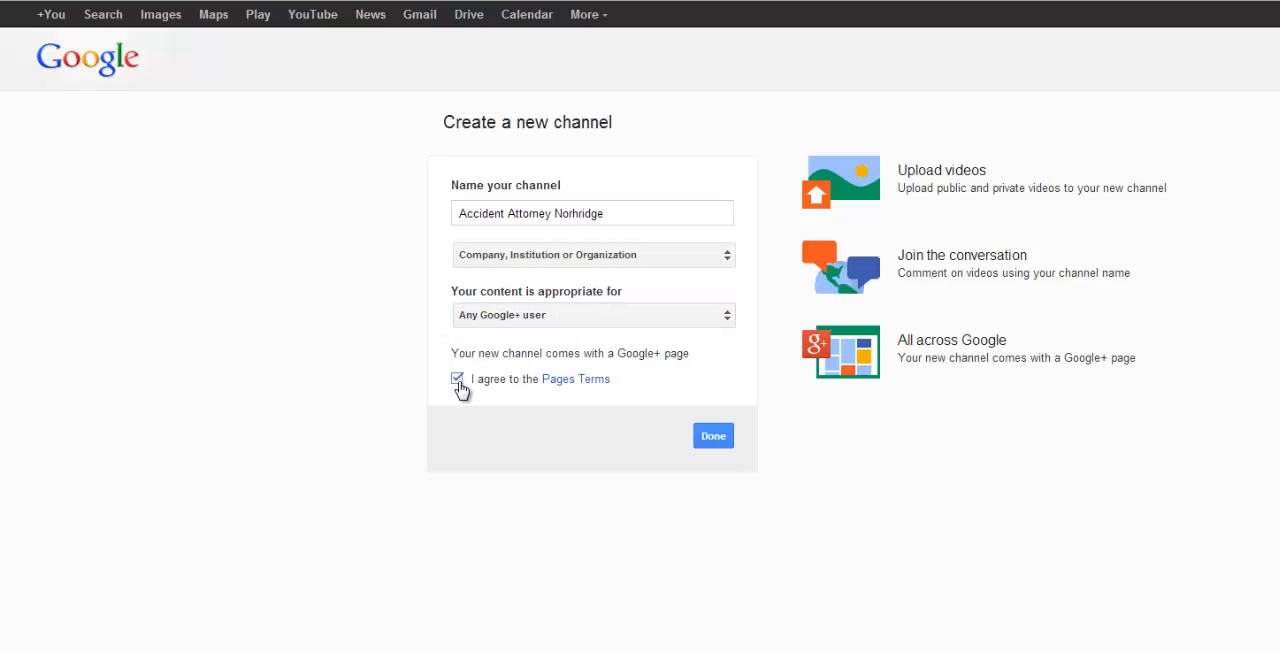
mouse_move(467, 258)
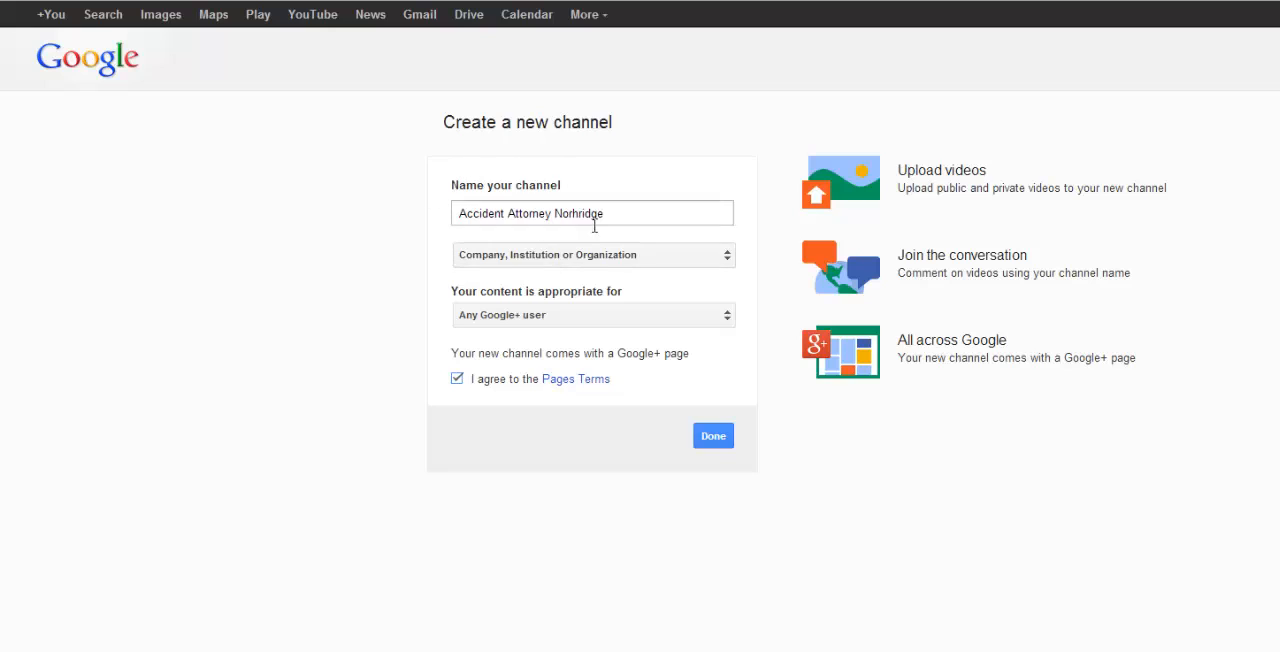
mouse_move(630, 261)
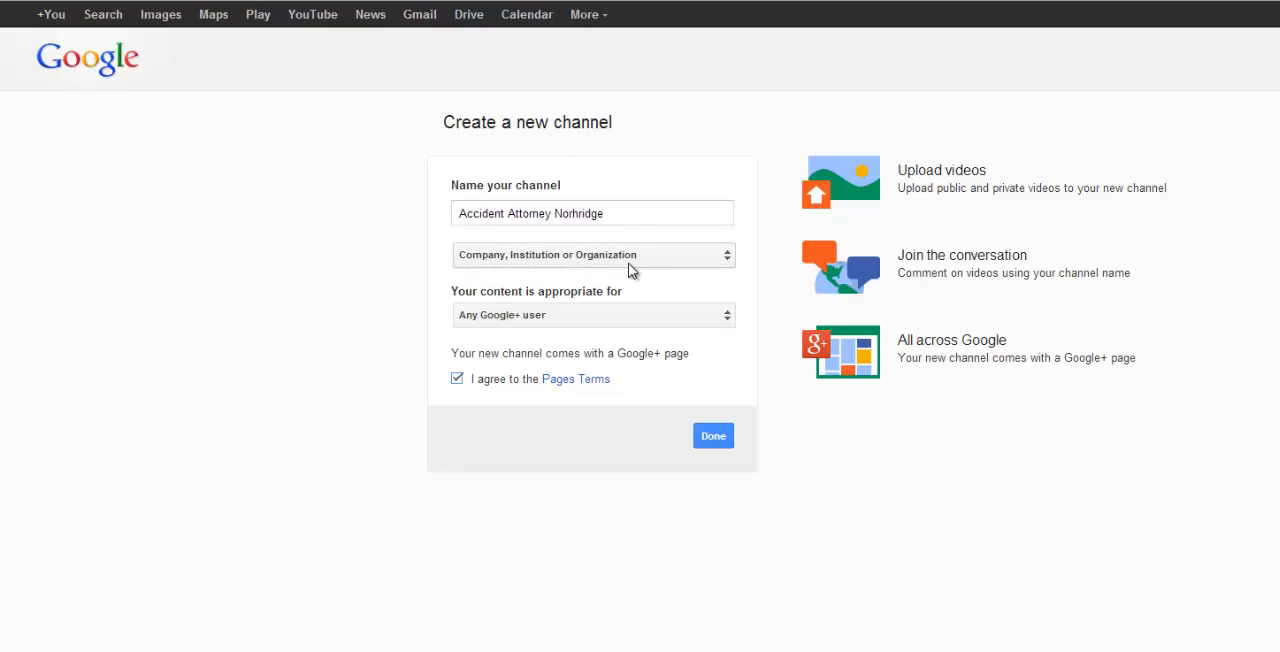
left_click(713, 435)
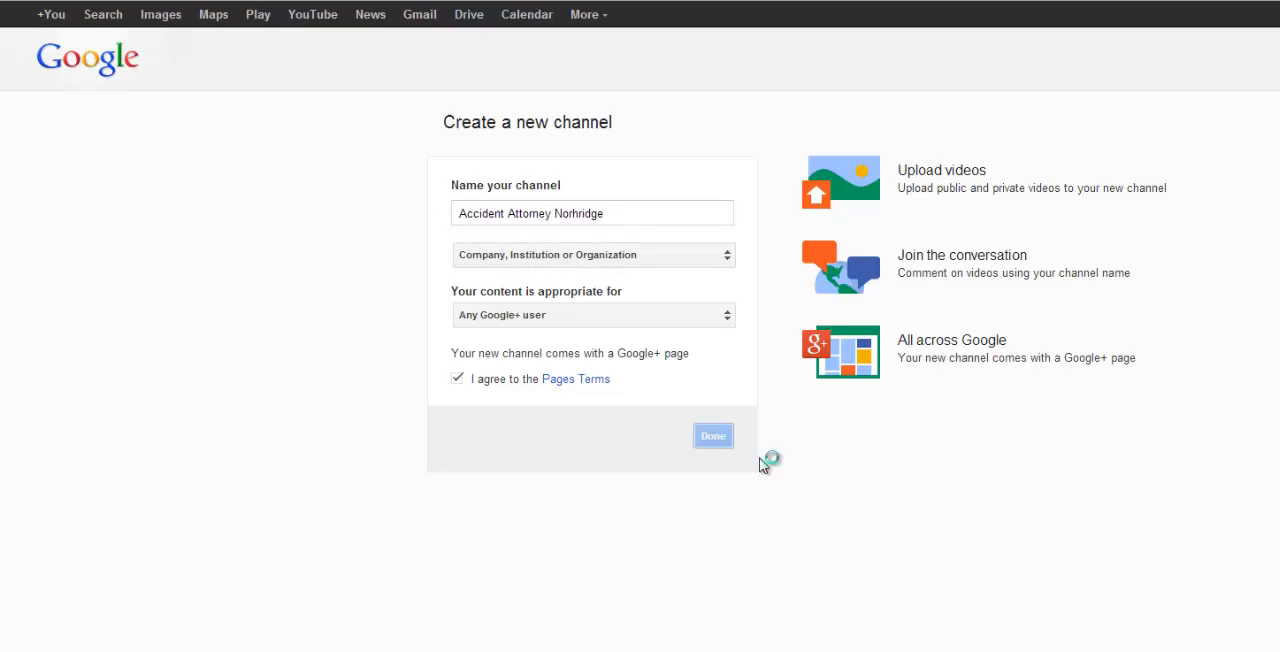
Request the verification code by voice call to the entered phone number.
left_click(712, 435)
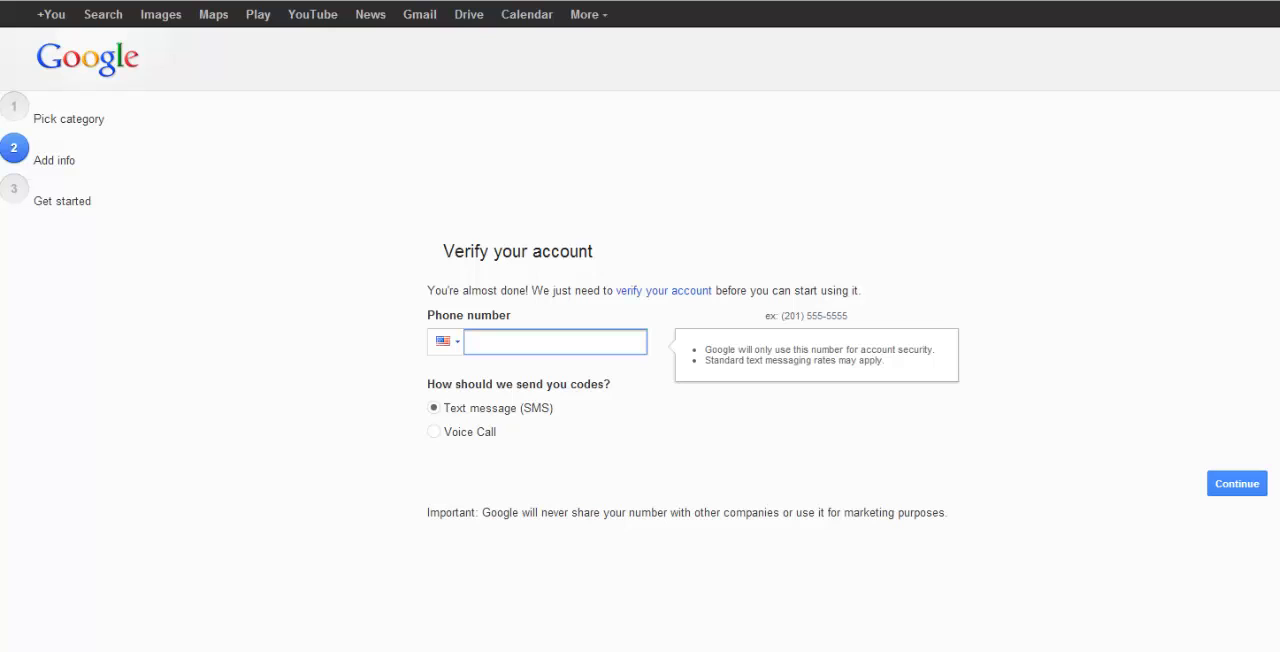
left_click(555, 342)
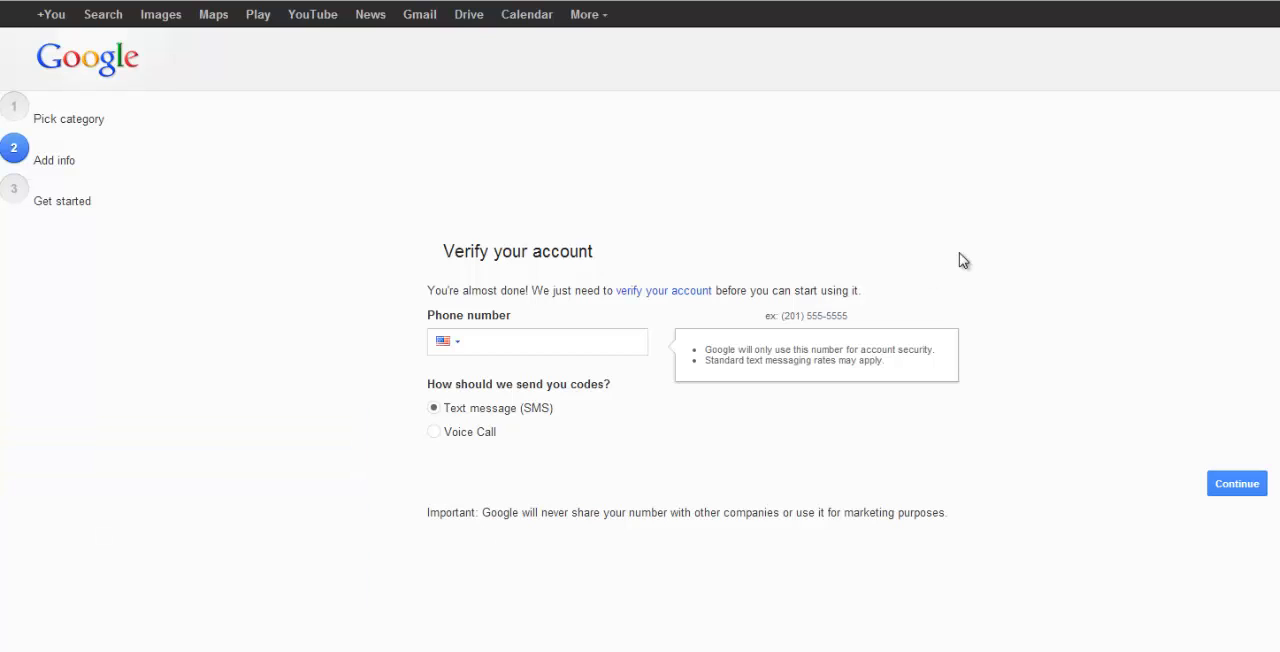
mouse_move(920, 418)
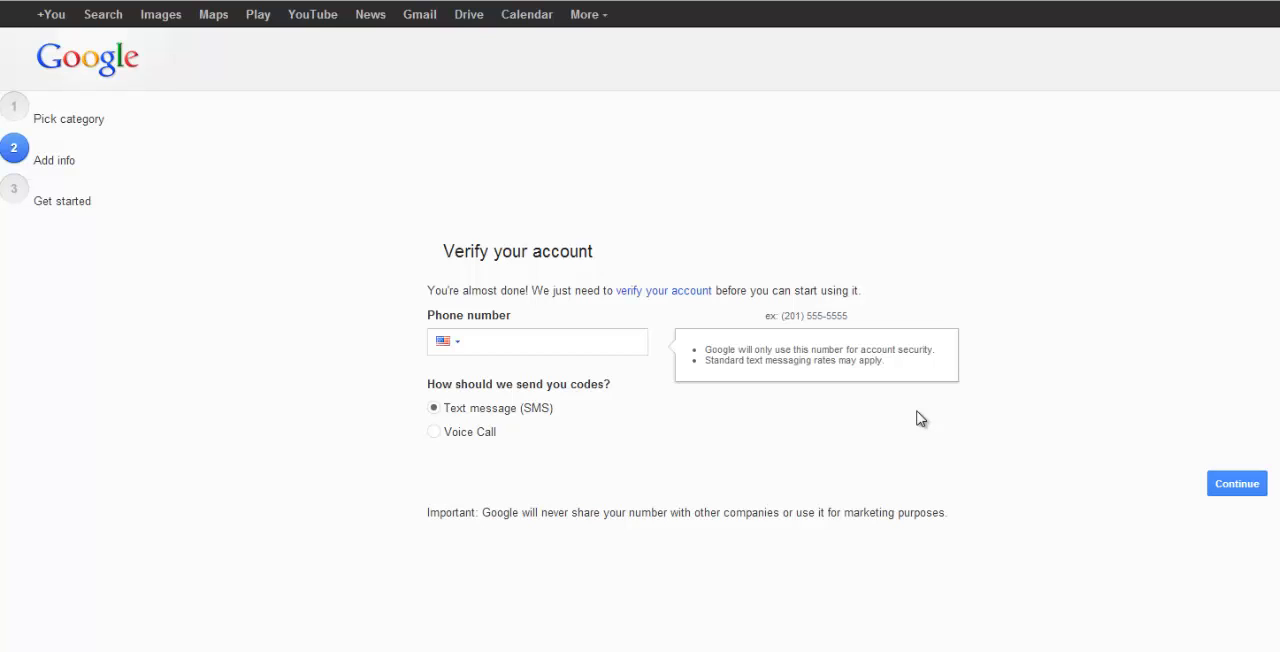
mouse_move(925, 389)
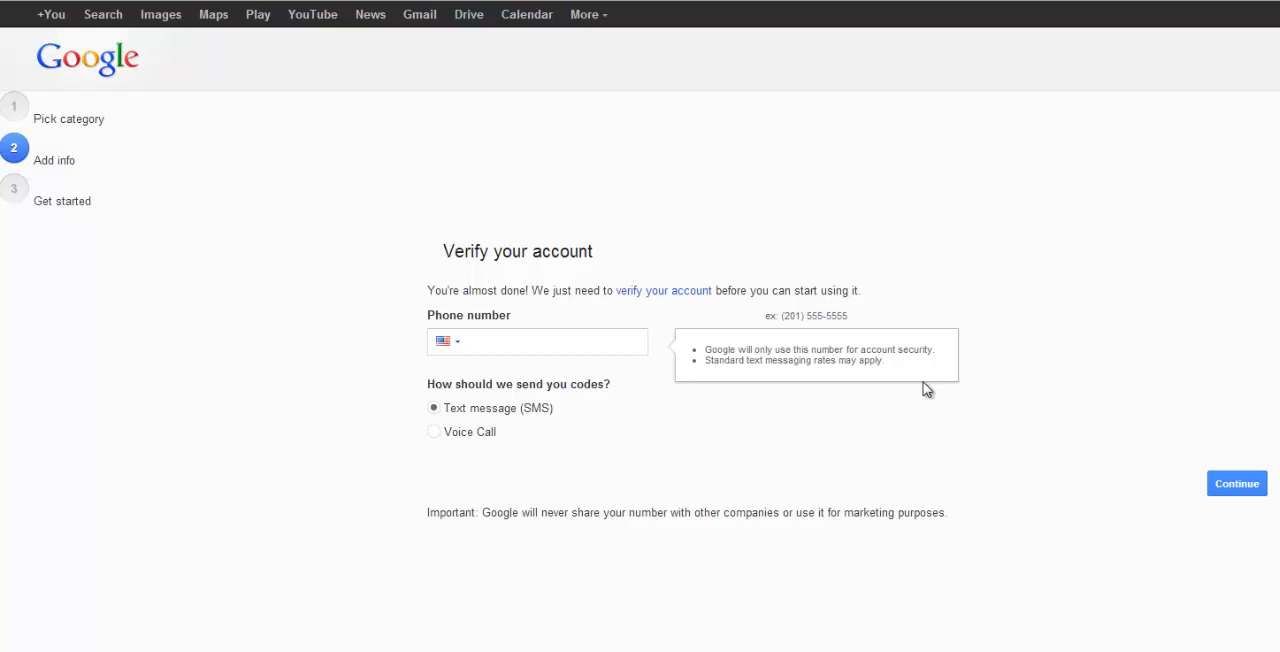
mouse_move(444, 415)
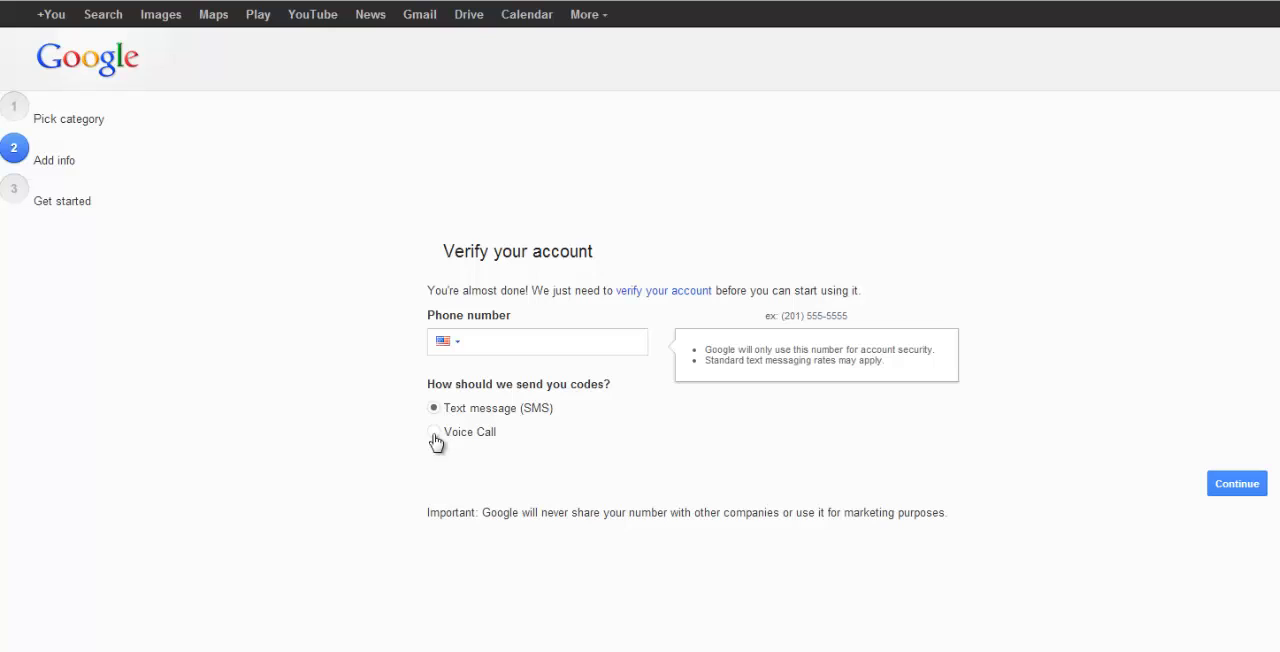
left_click(433, 432)
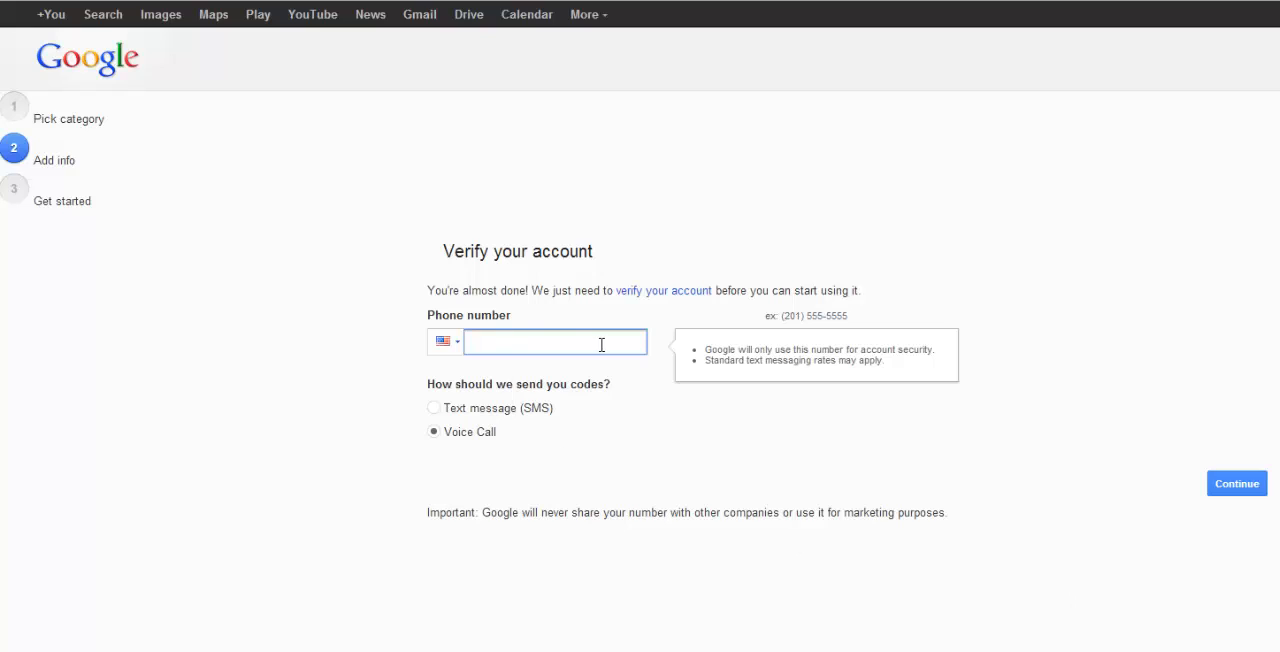
mouse_move(603, 342)
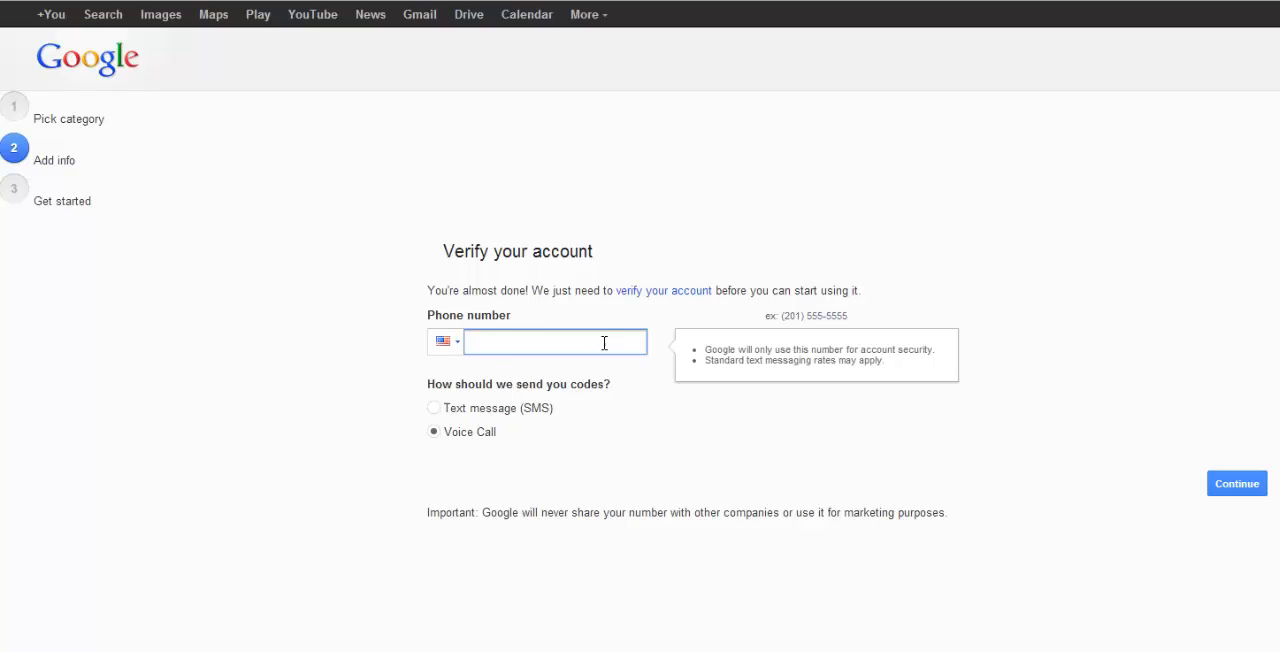
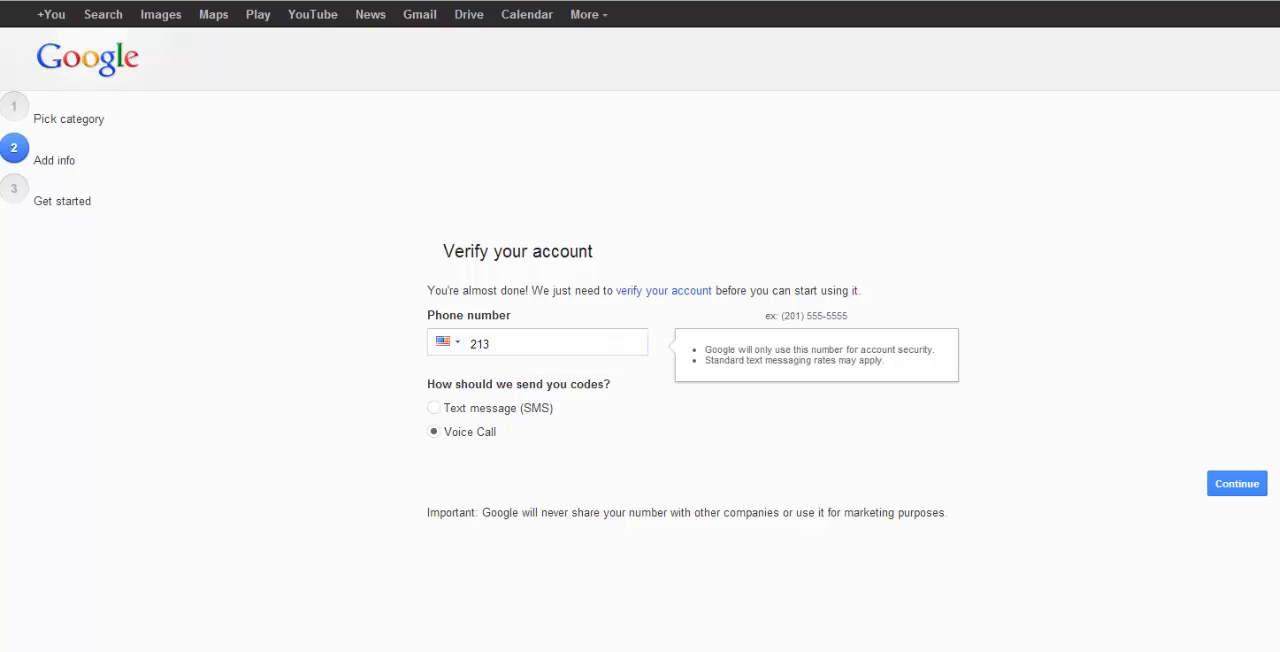
left_click(1236, 482)
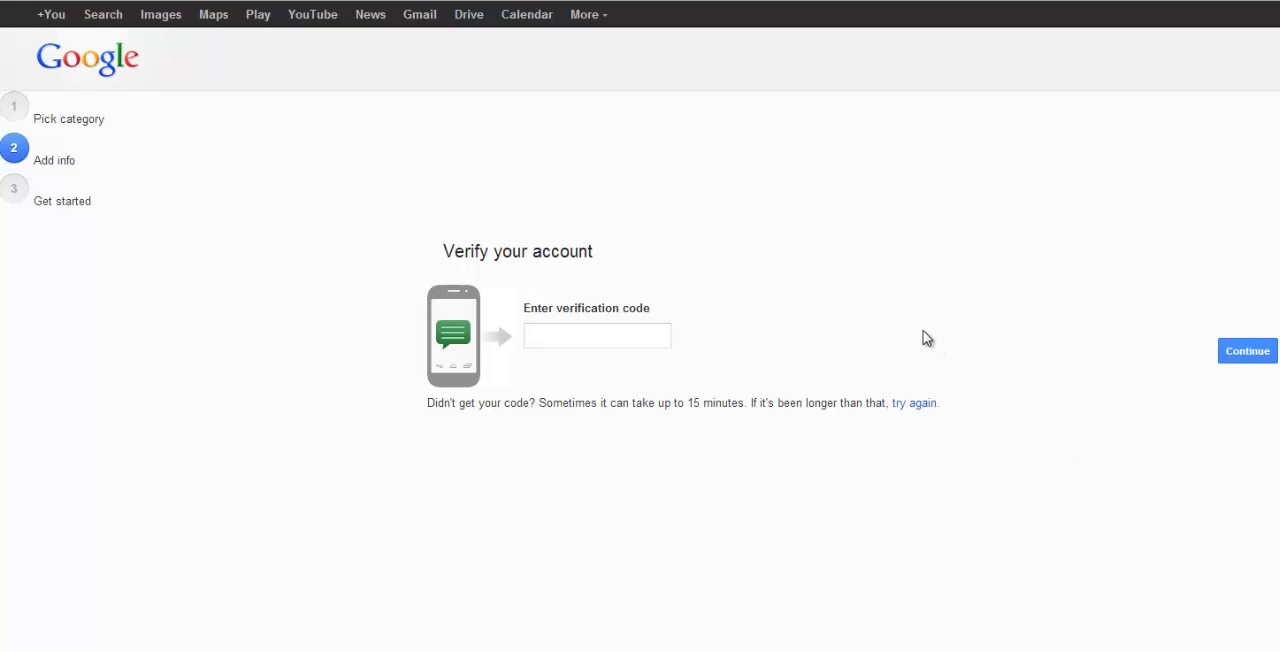
mouse_move(520, 429)
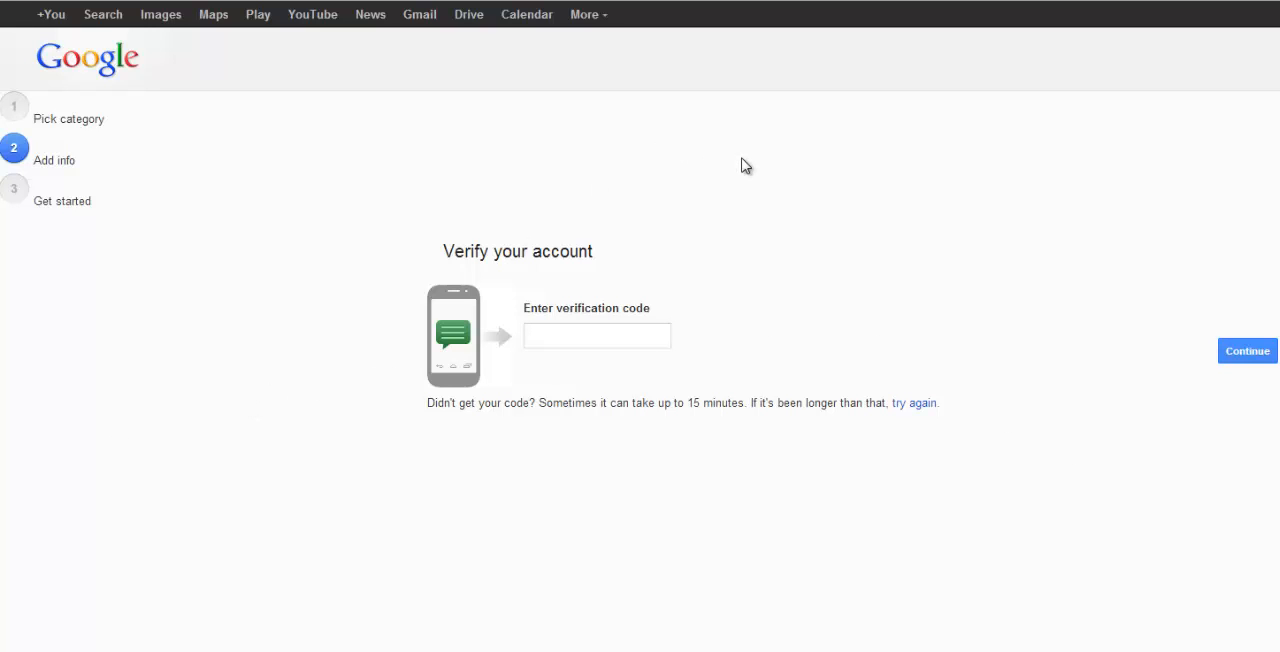
mouse_move(698, 182)
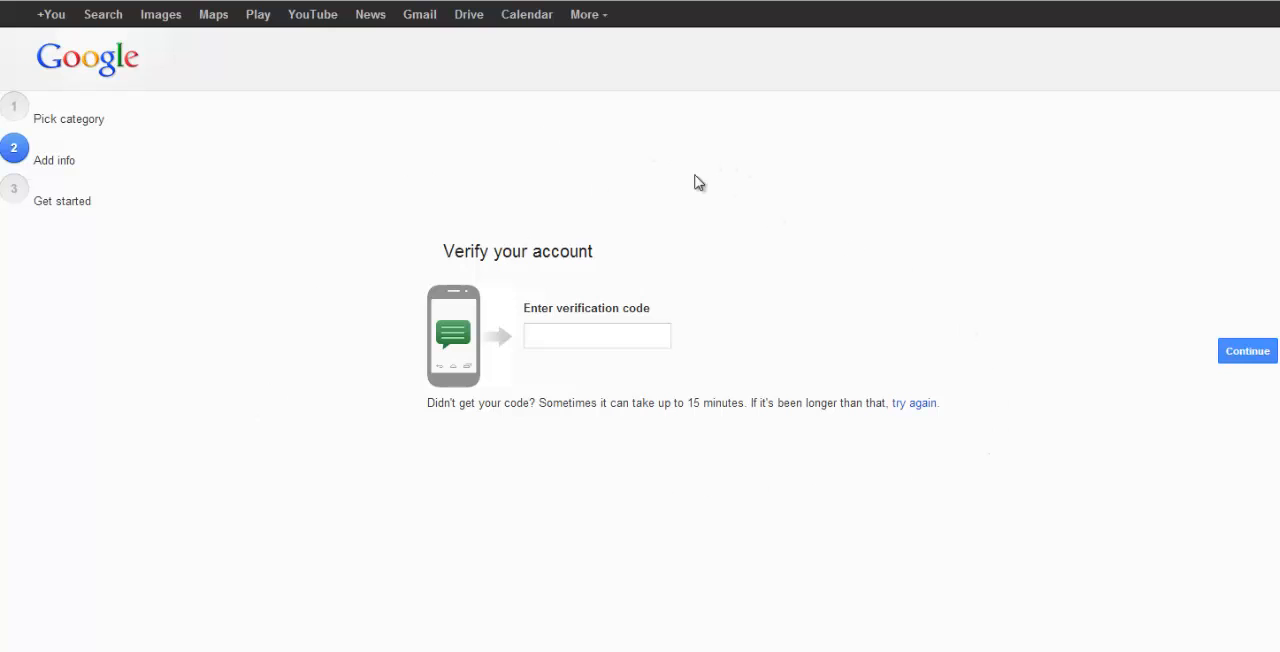
mouse_move(568, 382)
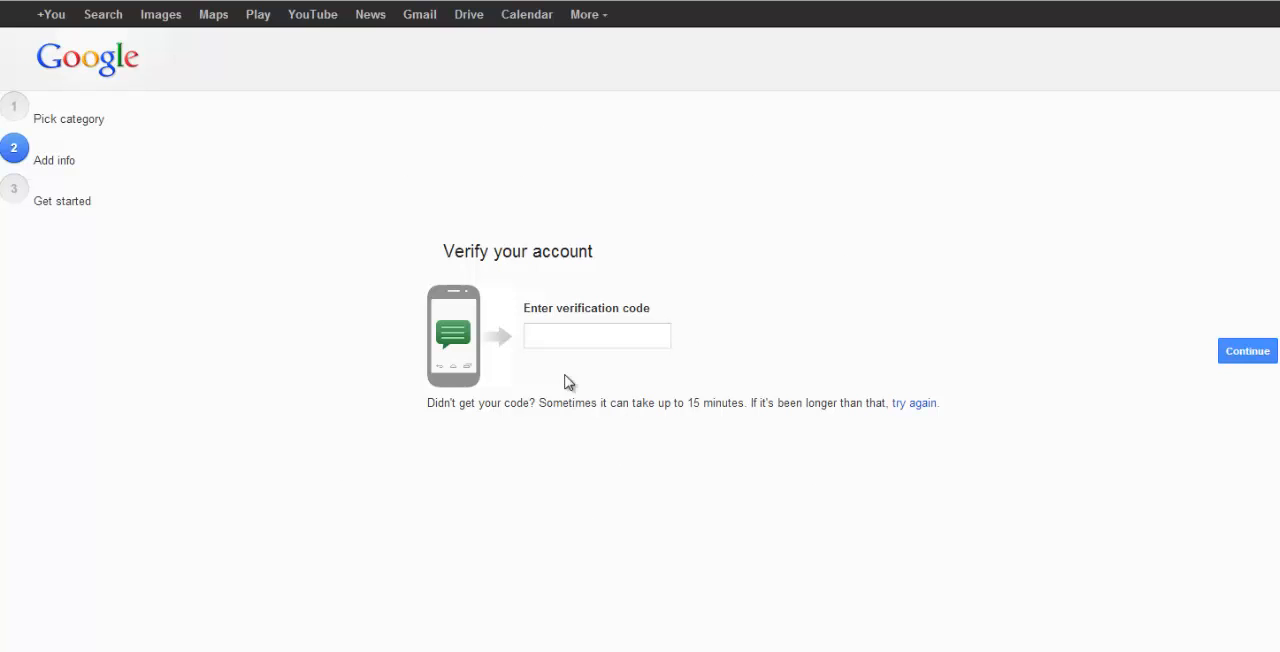
left_click(597, 336)
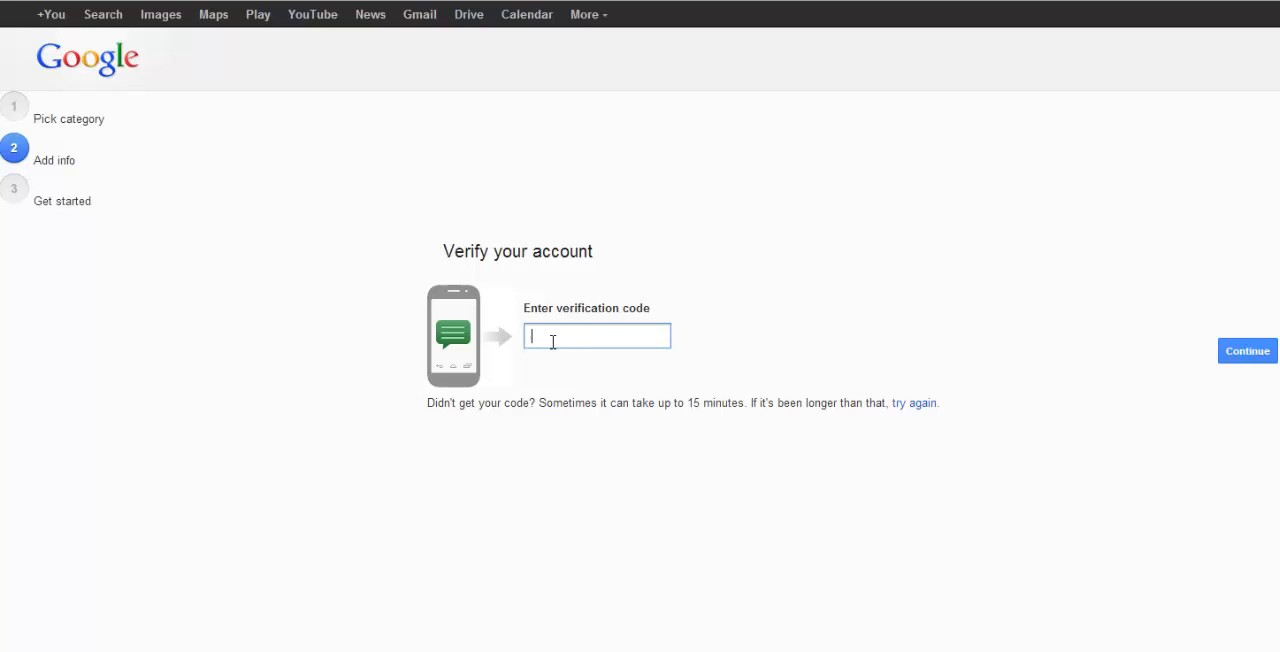
mouse_move(556, 336)
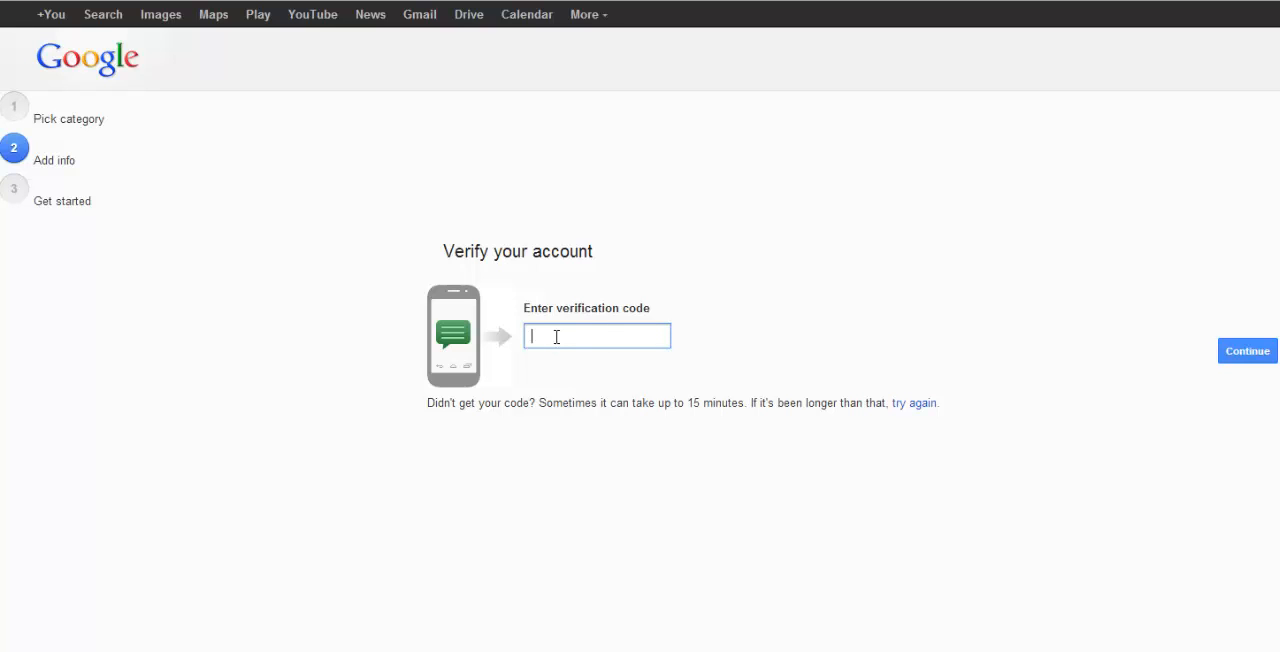
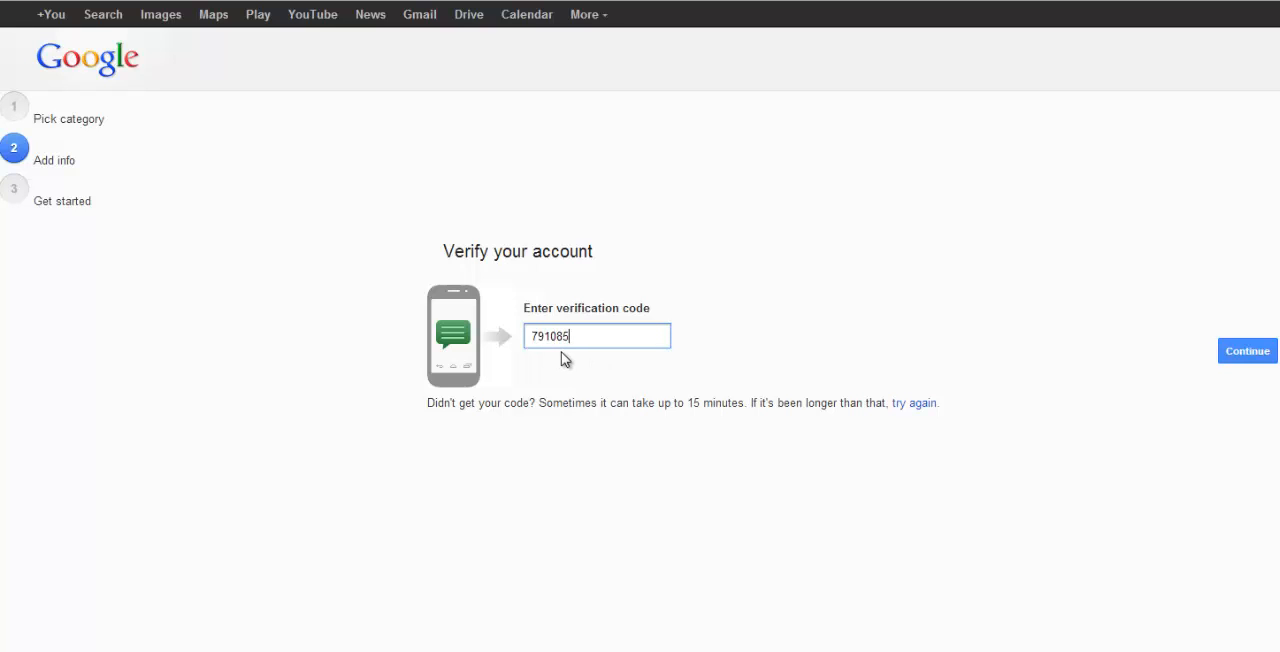
left_click(1248, 351)
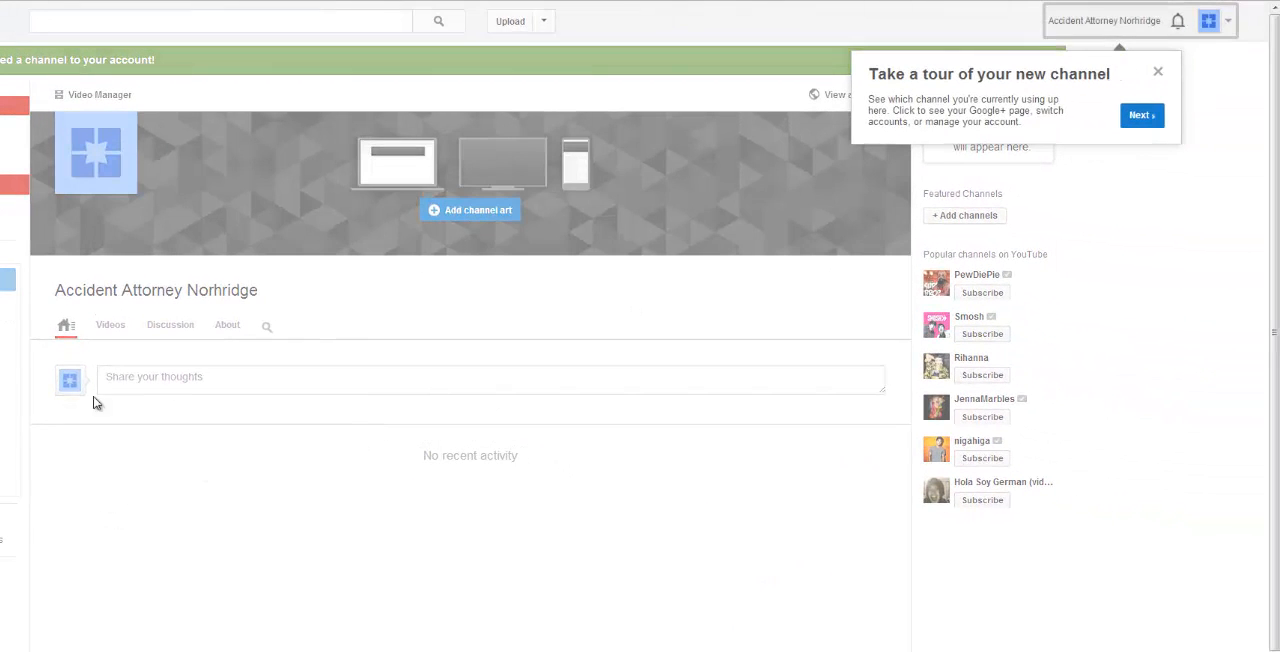
mouse_move(1158, 72)
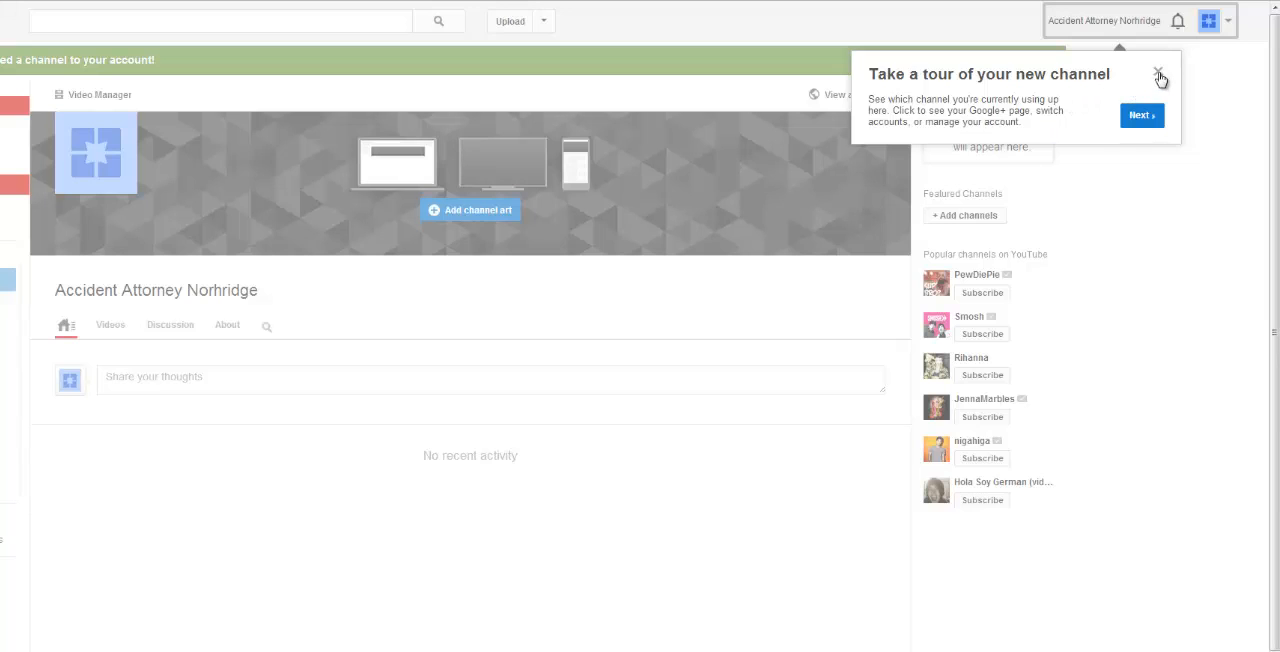
Close the channel tour and go to YouTube settings from the account dropdown.
left_click(1159, 72)
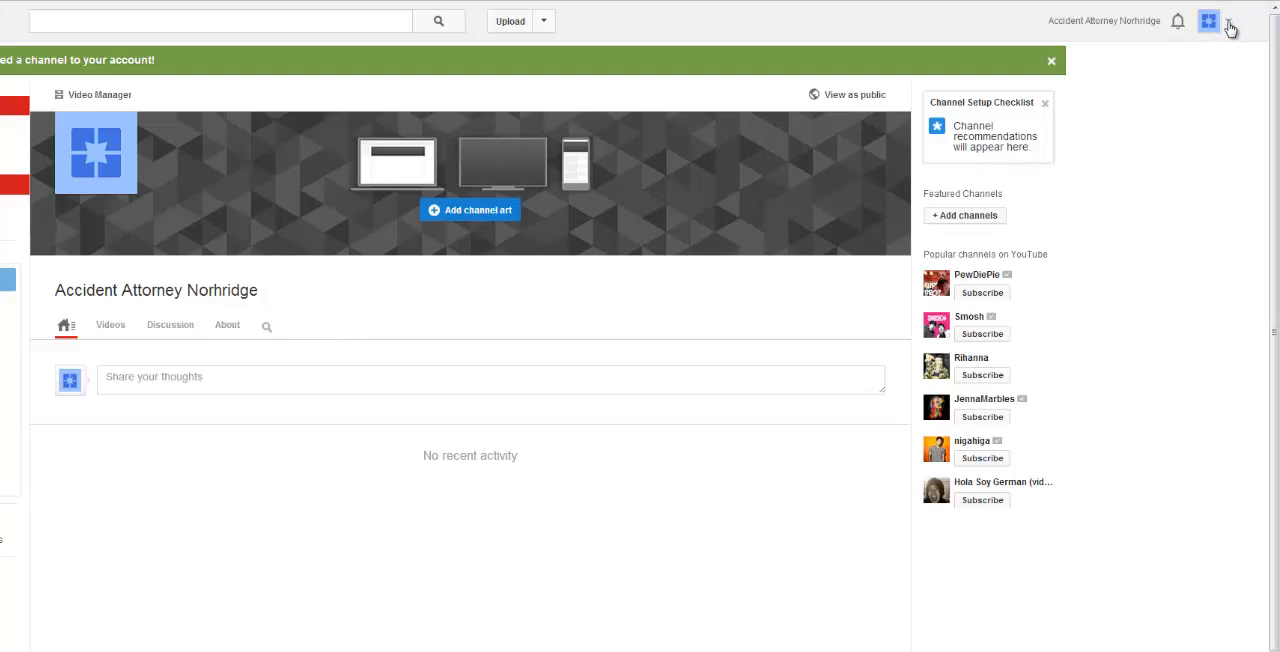
left_click(1240, 25)
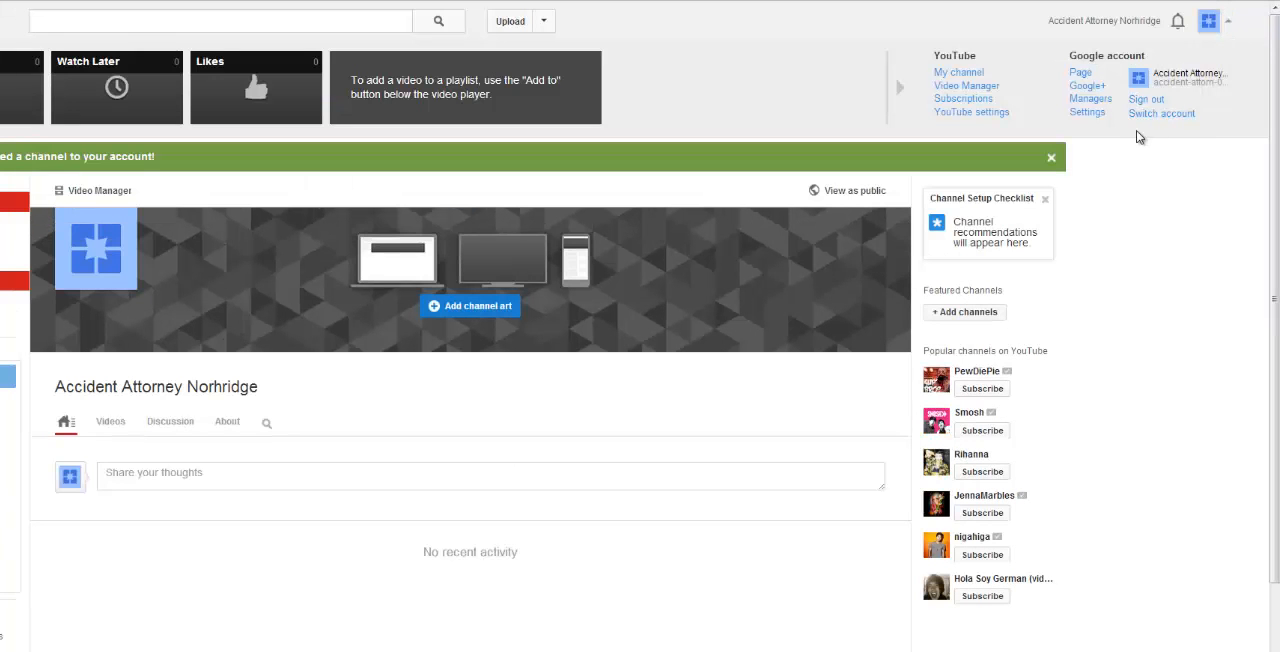
mouse_move(956, 117)
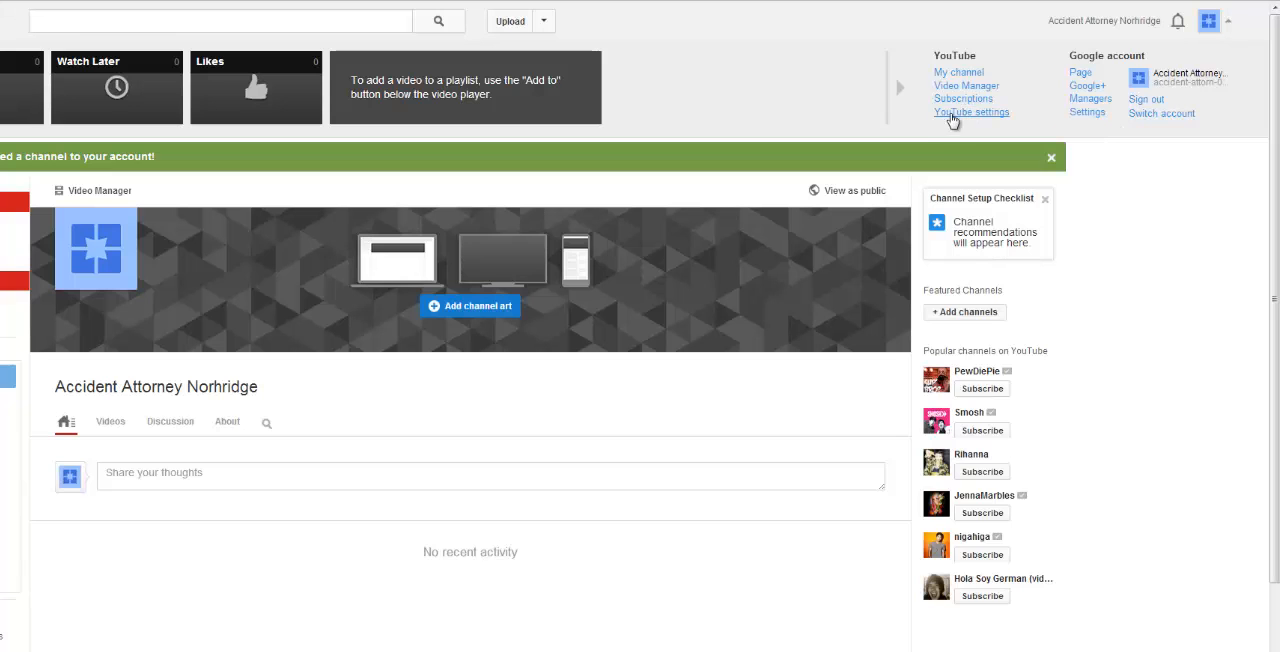
left_click(969, 112)
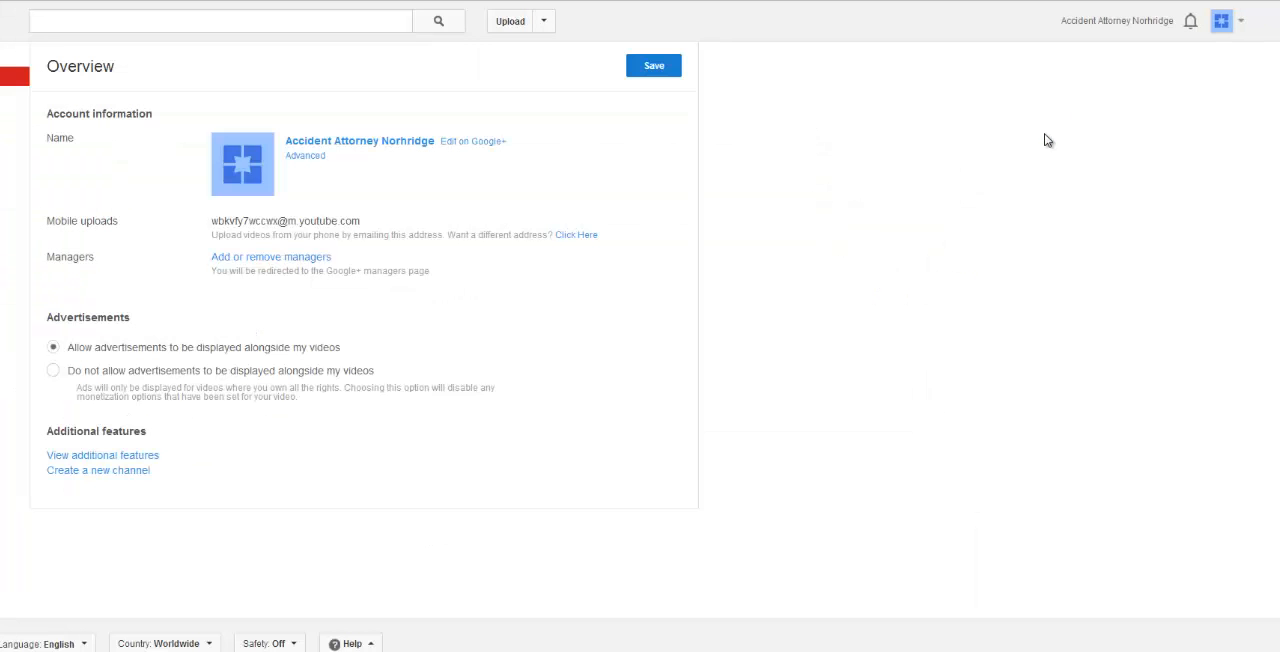
mouse_move(330, 164)
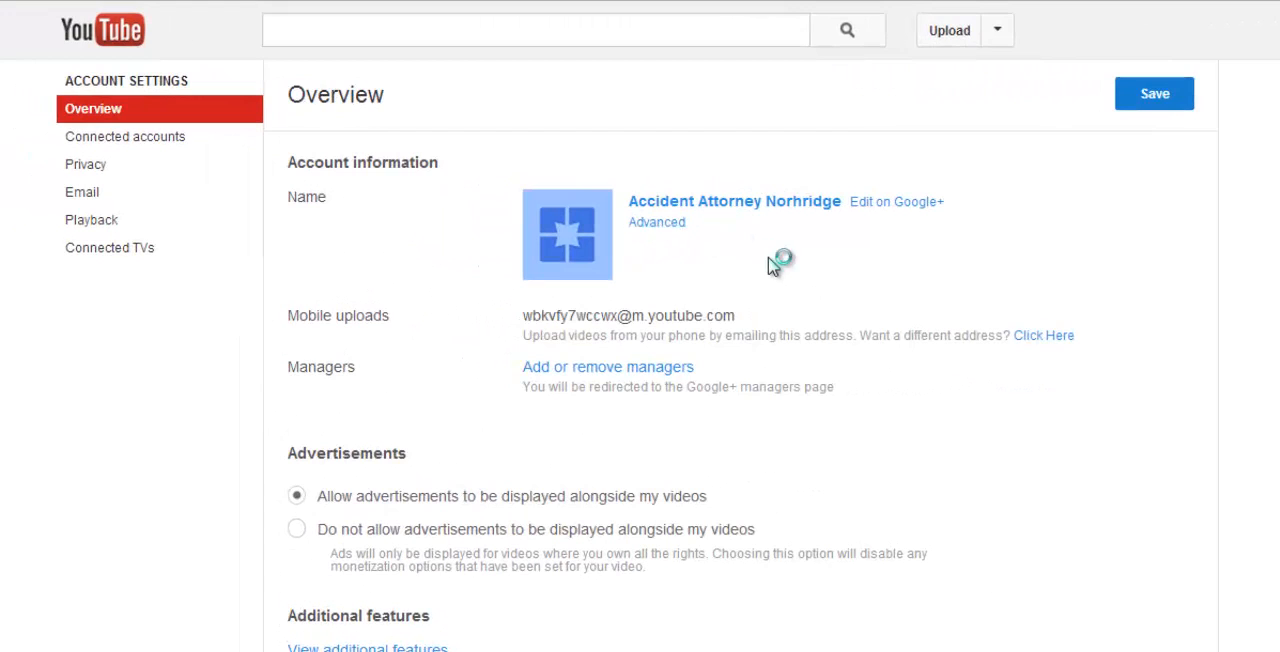
Open the channel's Advanced settings and choose Create custom URL.
left_click(656, 222)
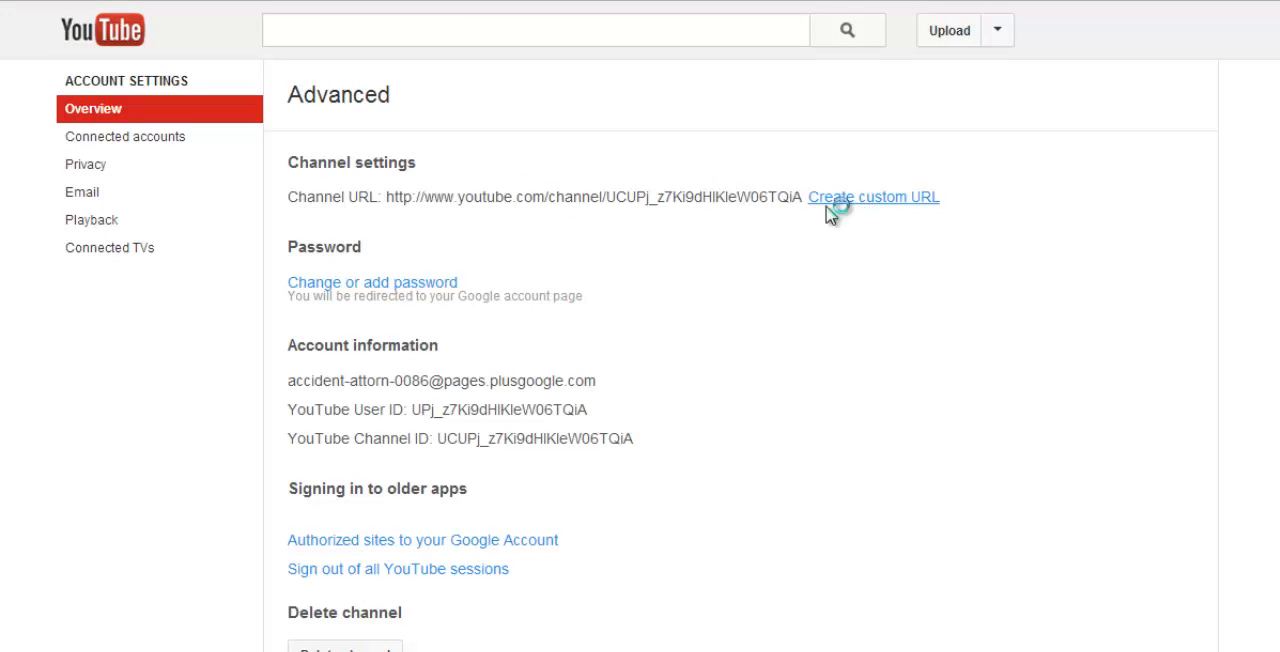
left_click(873, 197)
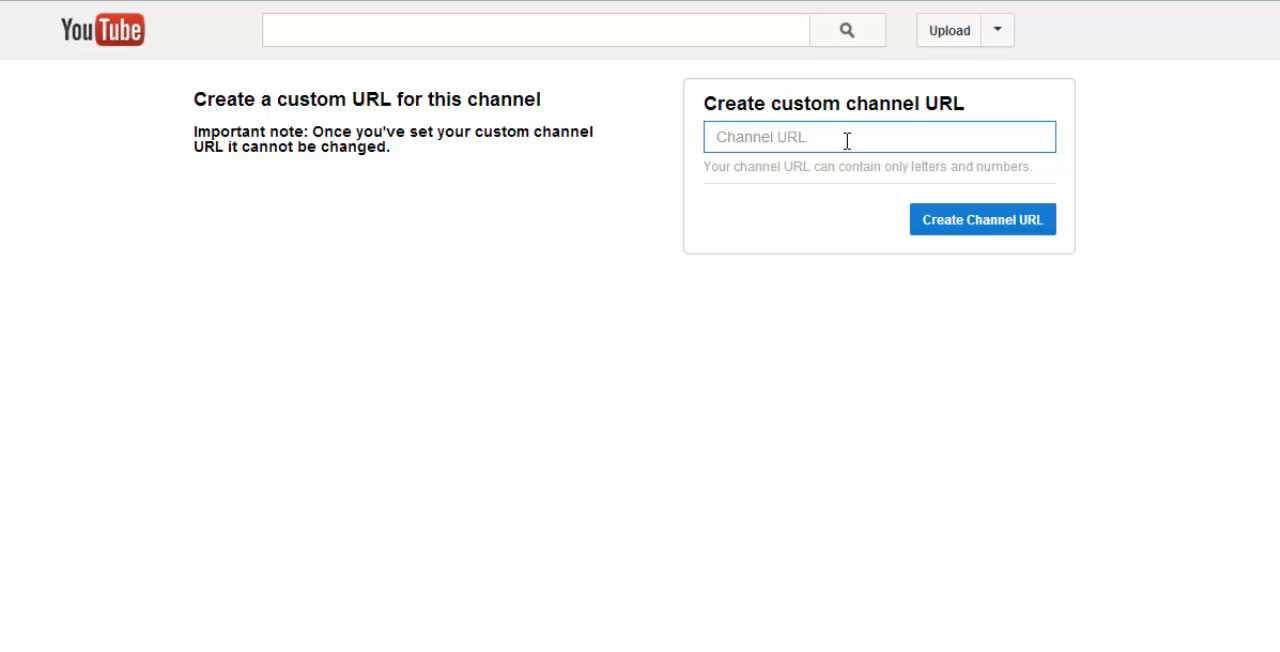
mouse_move(1065, 182)
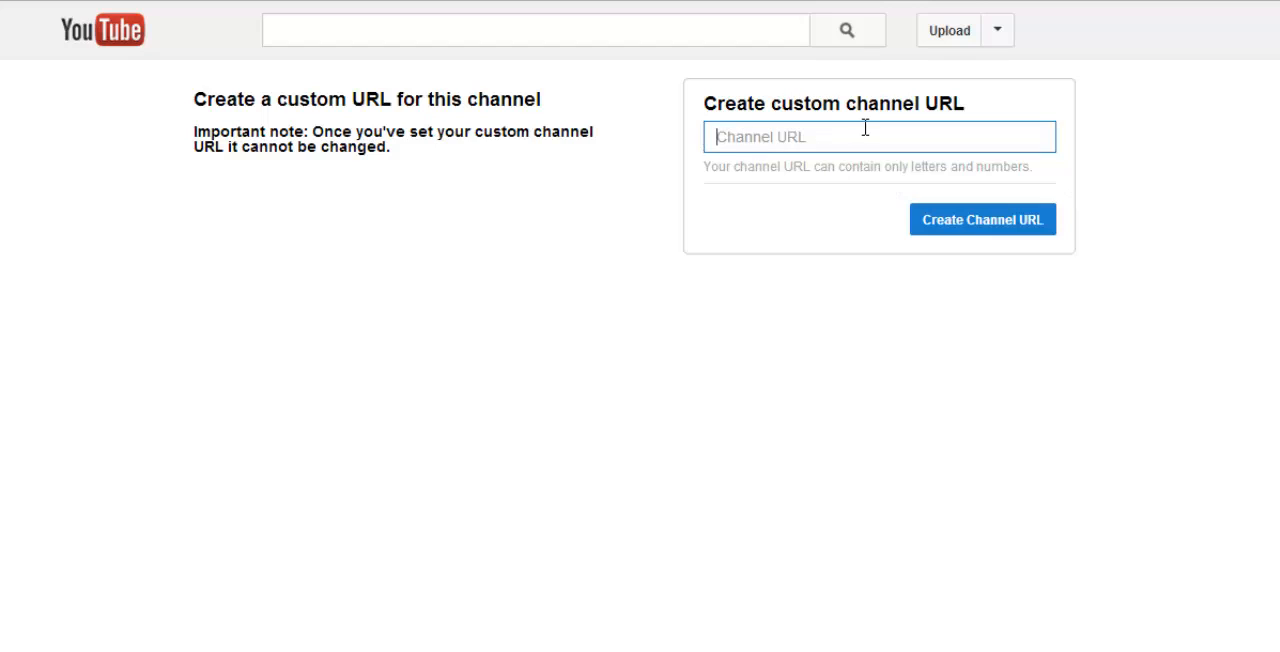
mouse_move(828, 137)
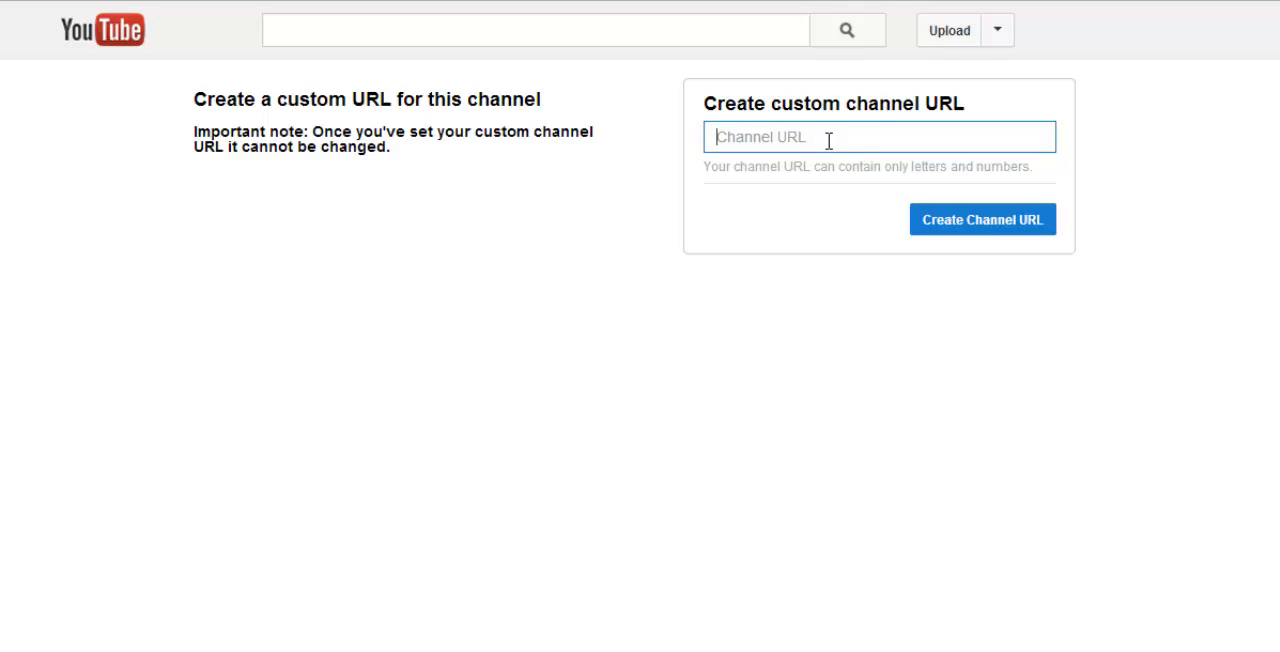
Submit 'accidentattorney11' as the custom channel URL.
left_click(878, 137)
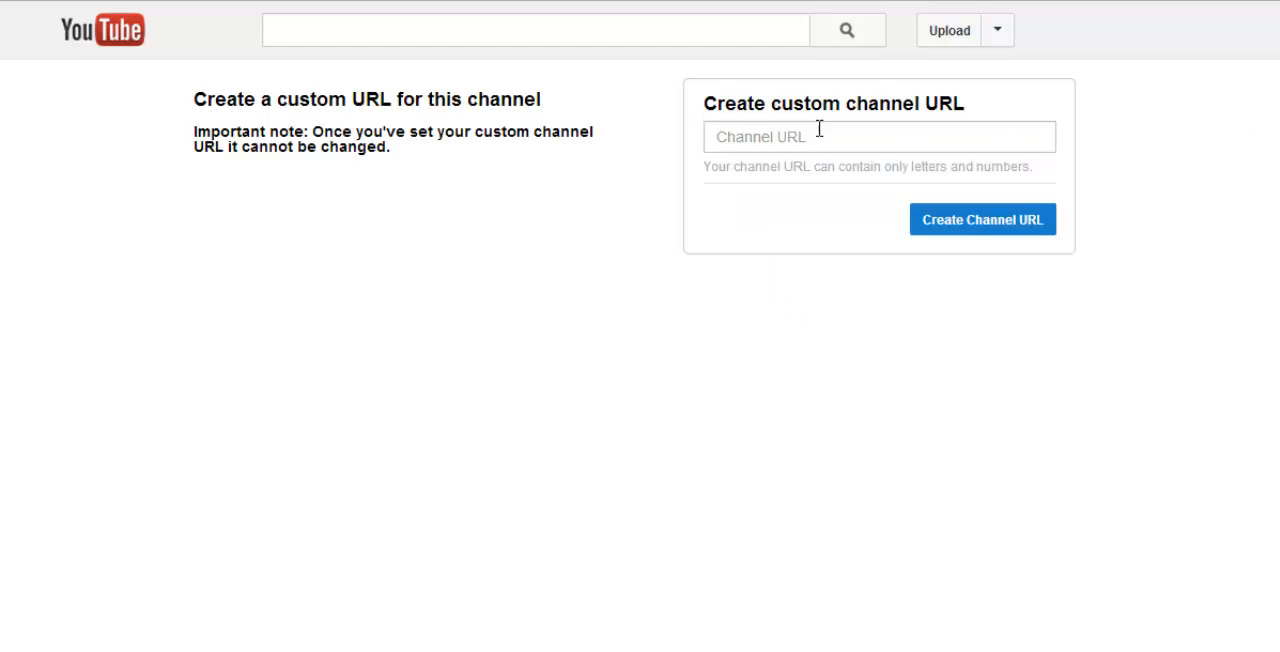
left_click(878, 137)
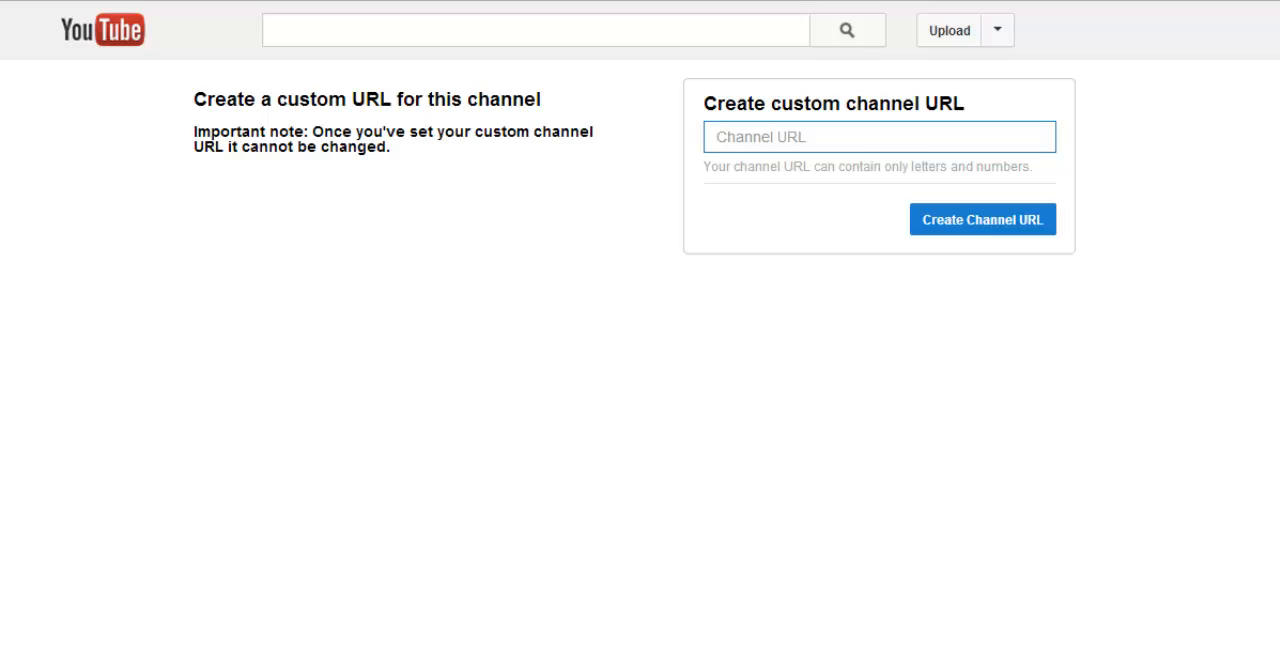
type("Accidentattorneynort")
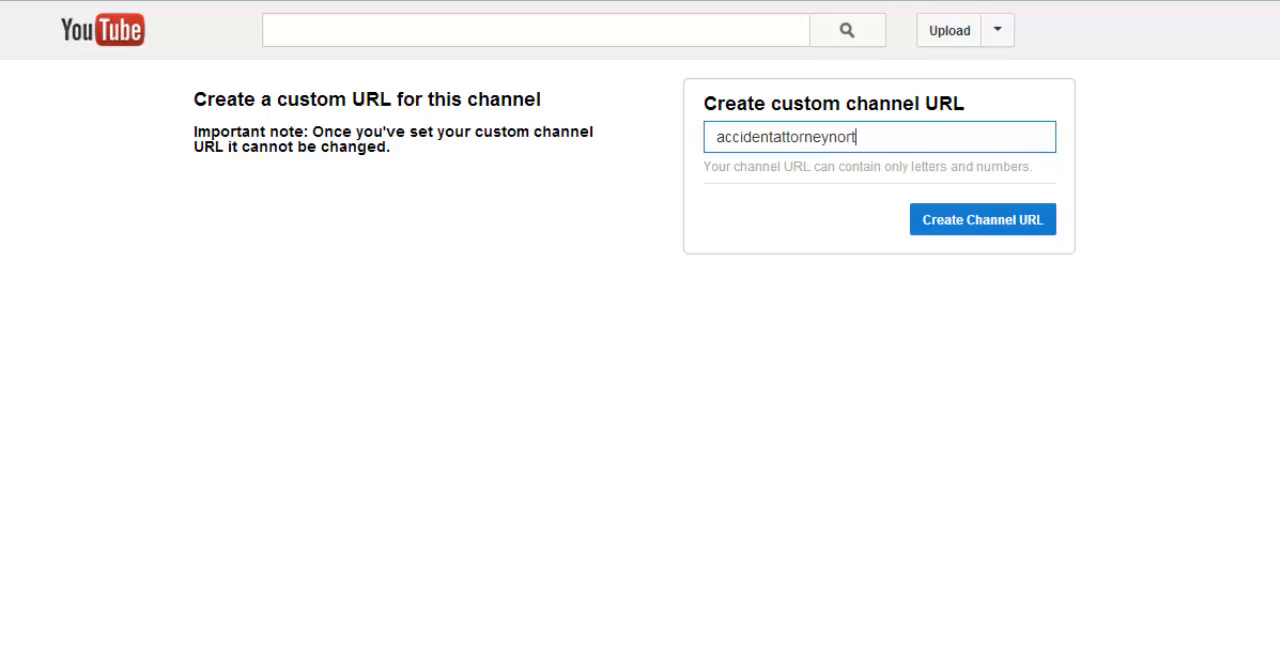
key("Backspace")
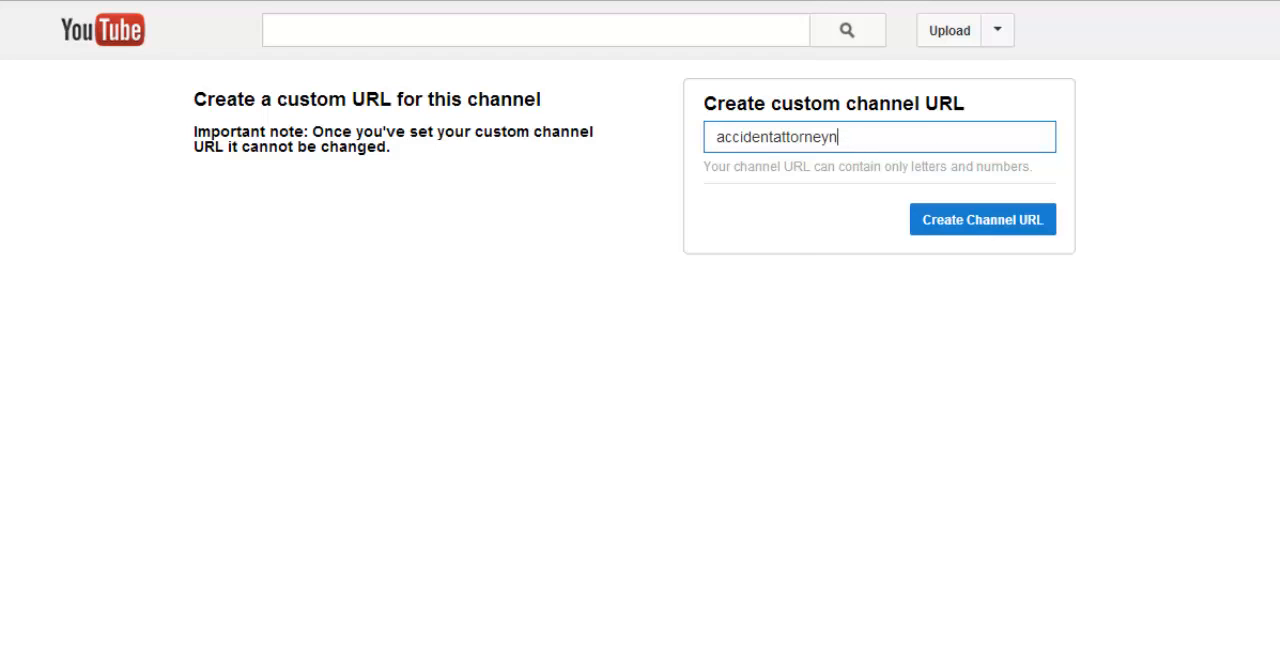
key("Backspace")
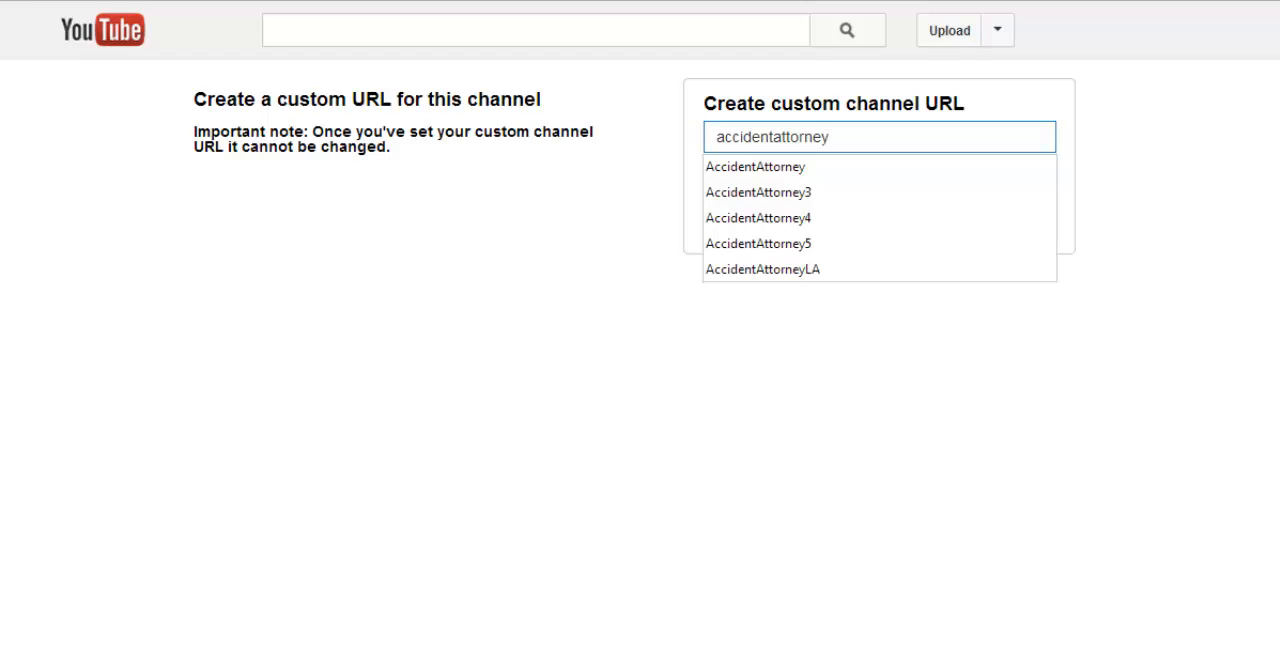
type("11")
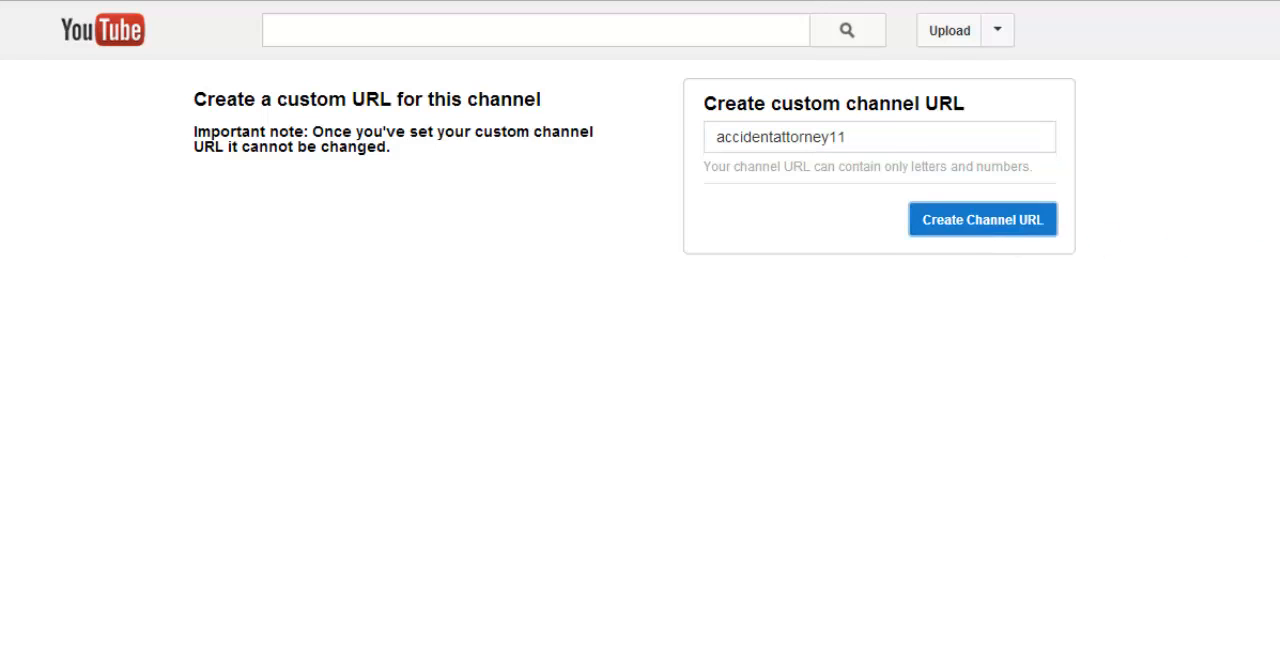
left_click(983, 219)
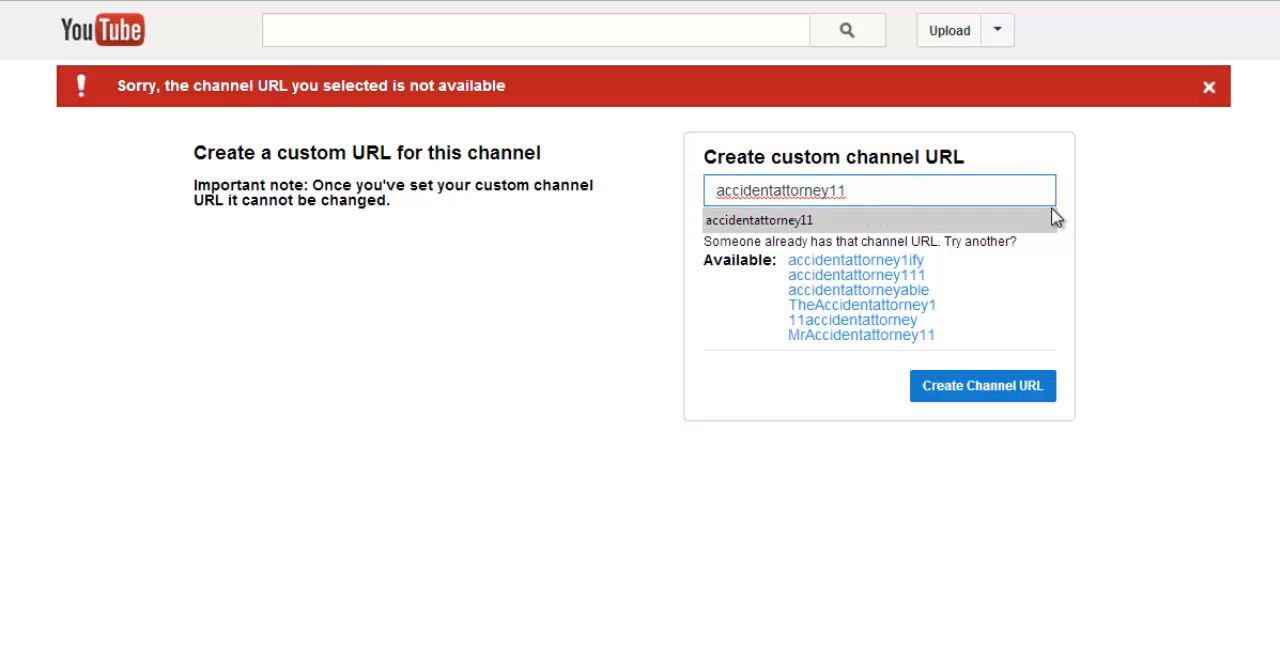
Change the custom URL to 'accidentattorney12' and submit it.
key("Backspace")
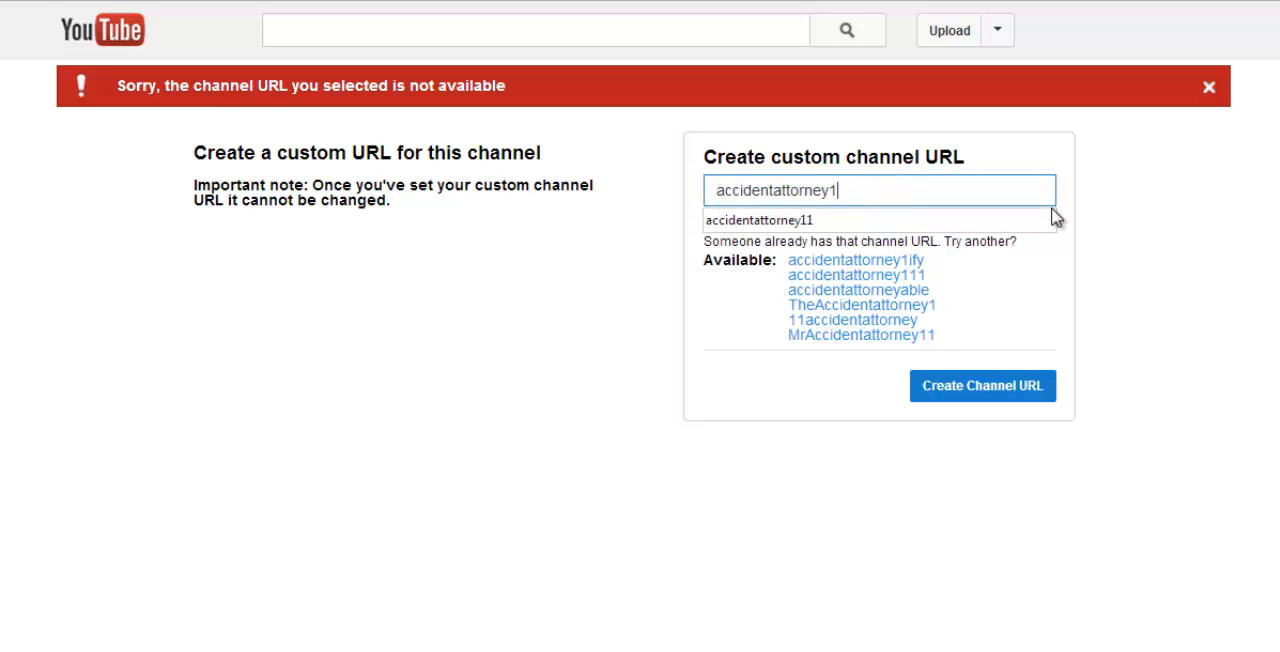
mouse_move(1054, 218)
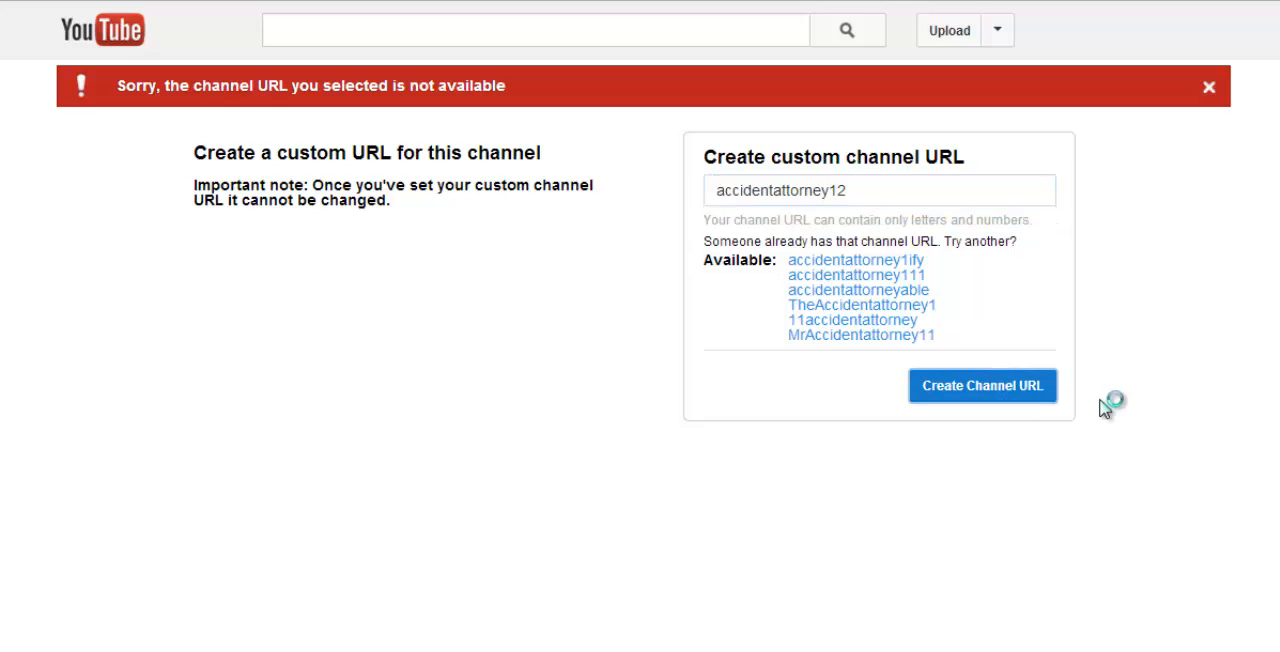
left_click(984, 385)
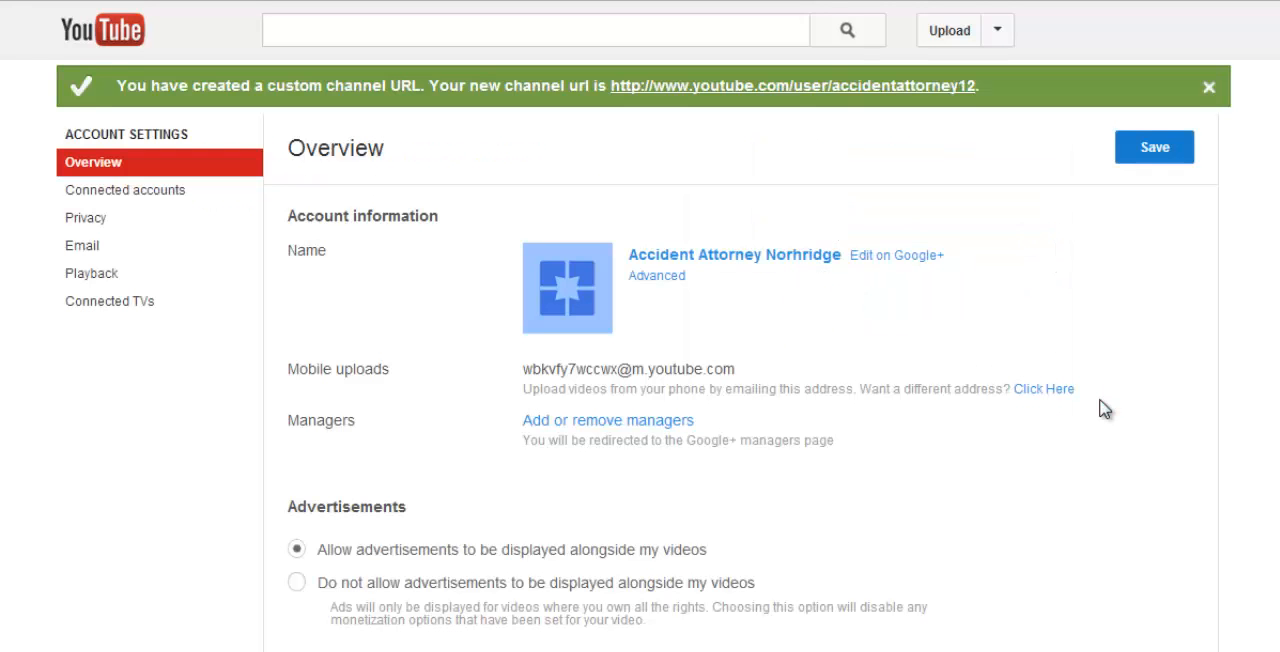
mouse_move(753, 134)
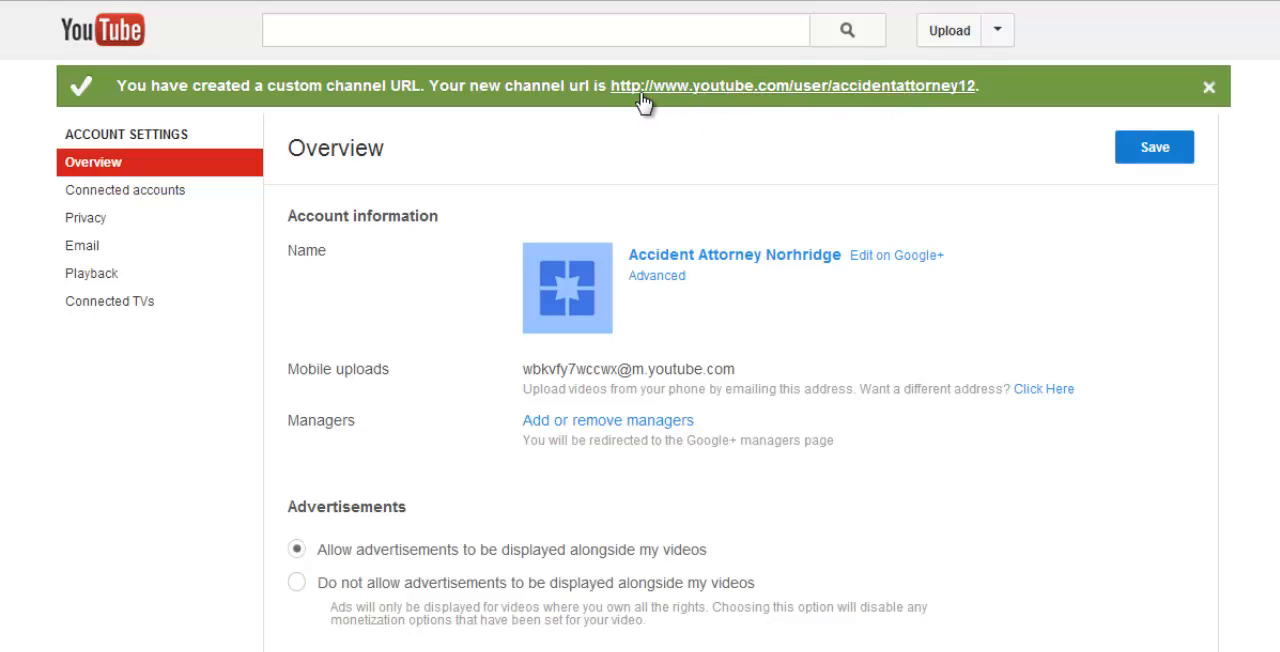
mouse_move(1018, 89)
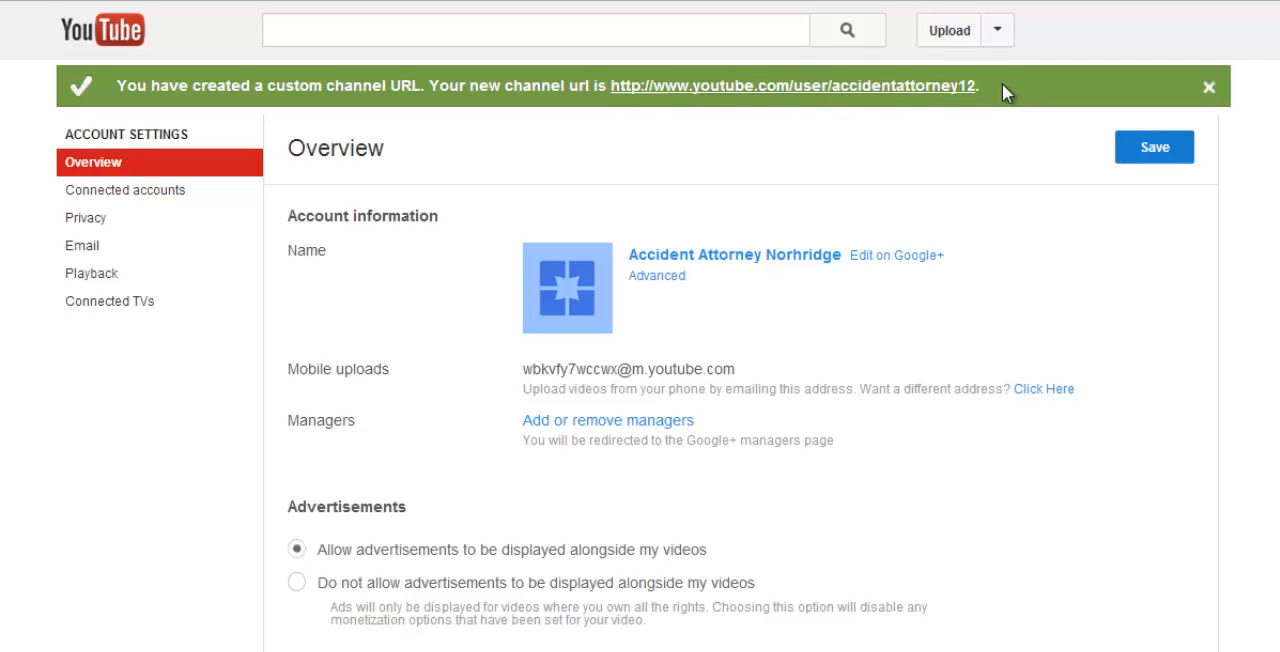
mouse_move(940, 105)
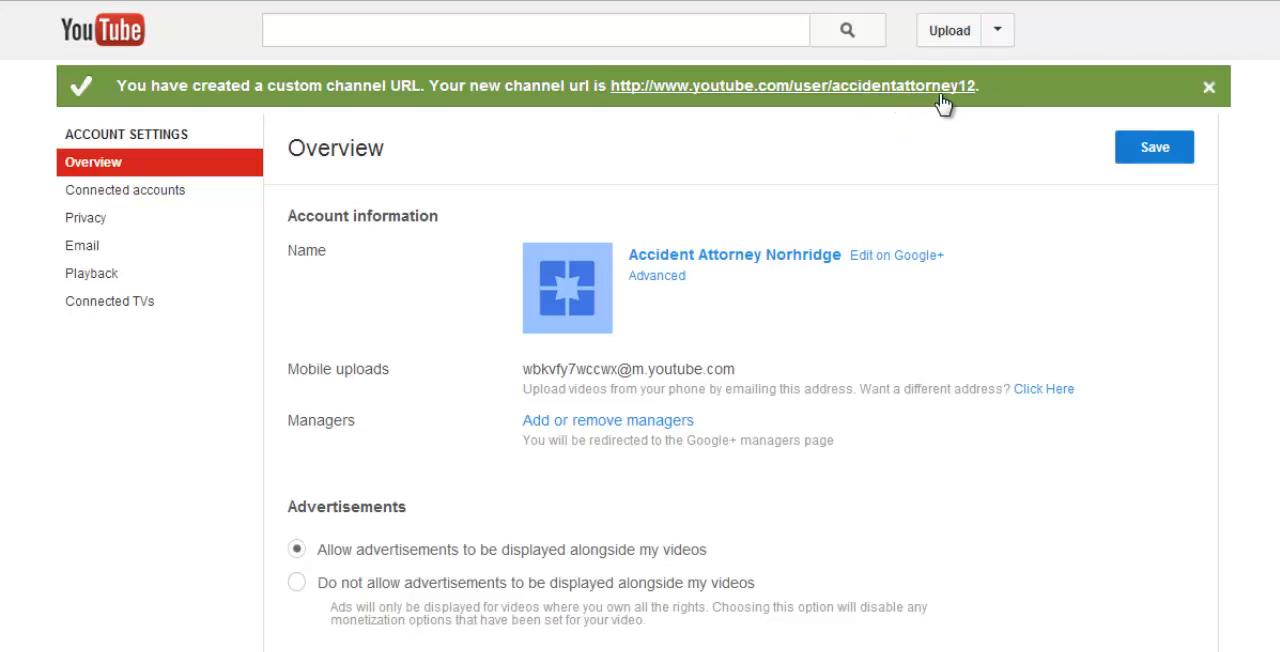